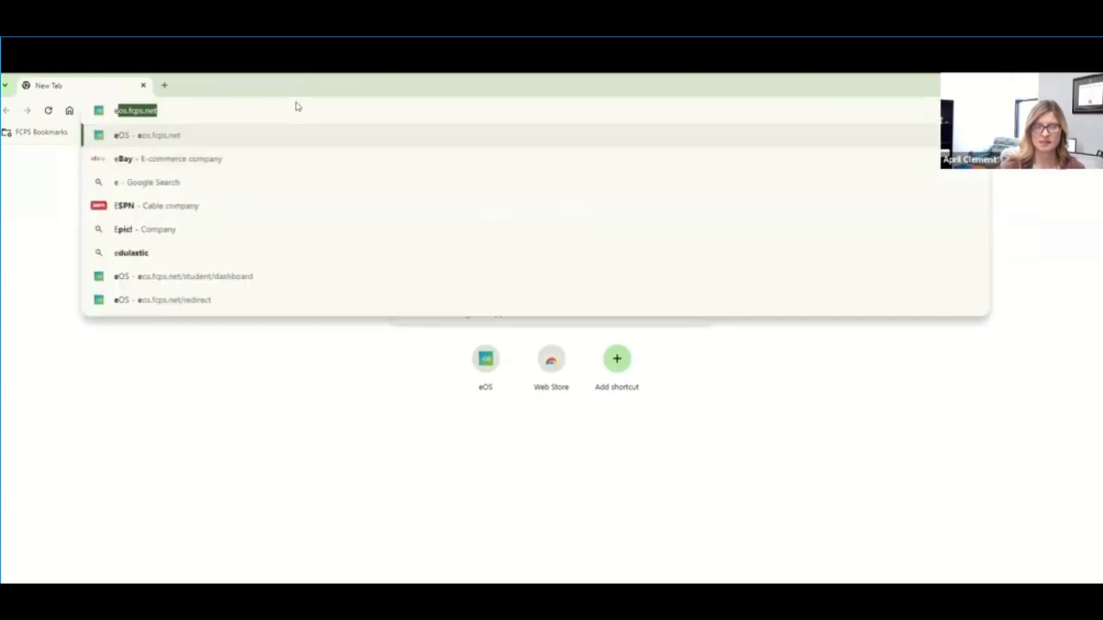
Enter eos.fcps.net in Chrome's address bar on a new tab
type("eos.fcps.net")
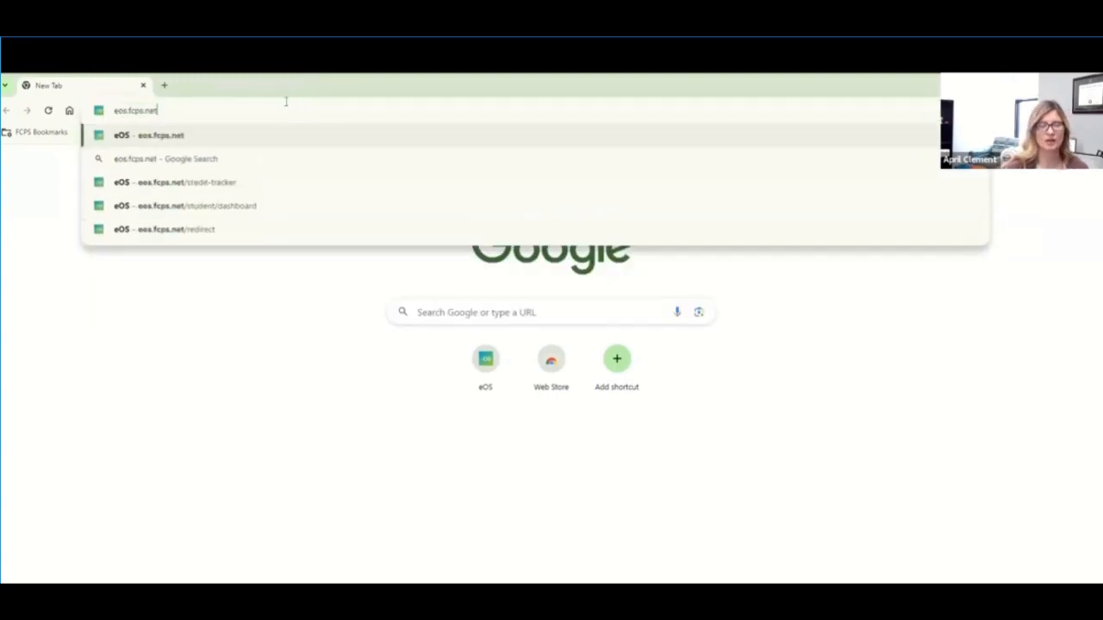
mouse_move(293, 84)
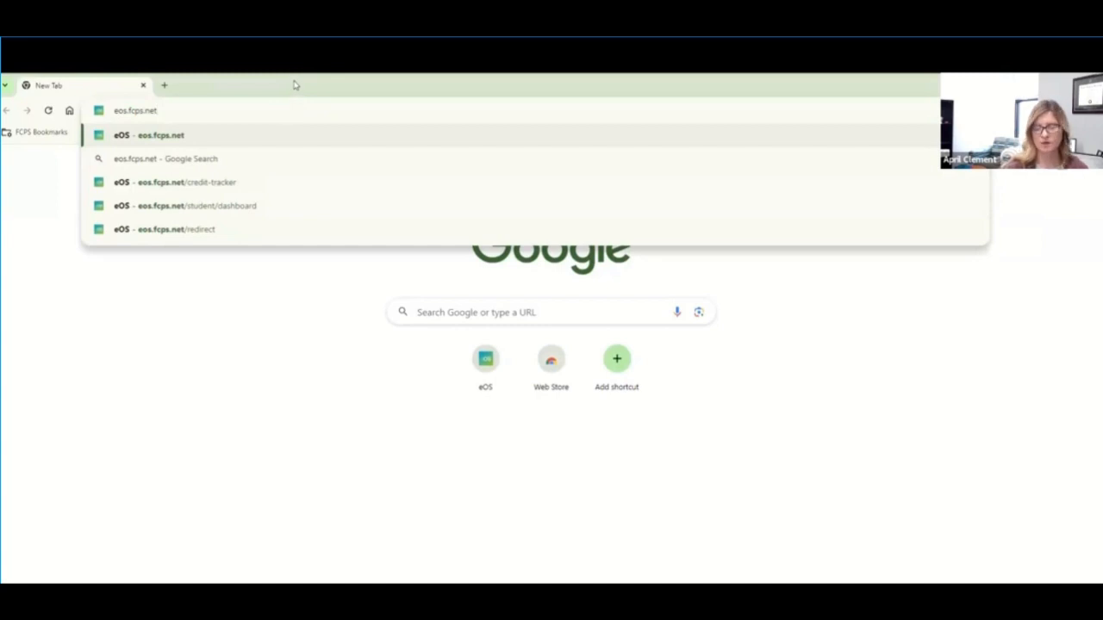
Load eOS and sign in with the student's Google account email and password
left_click(149, 135)
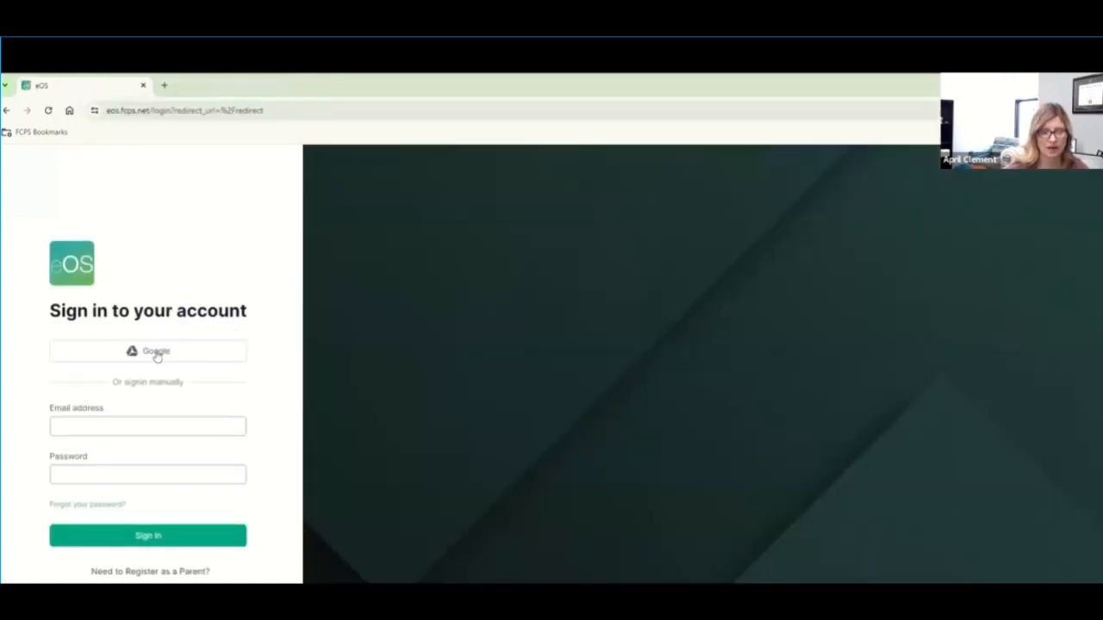
left_click(147, 351)
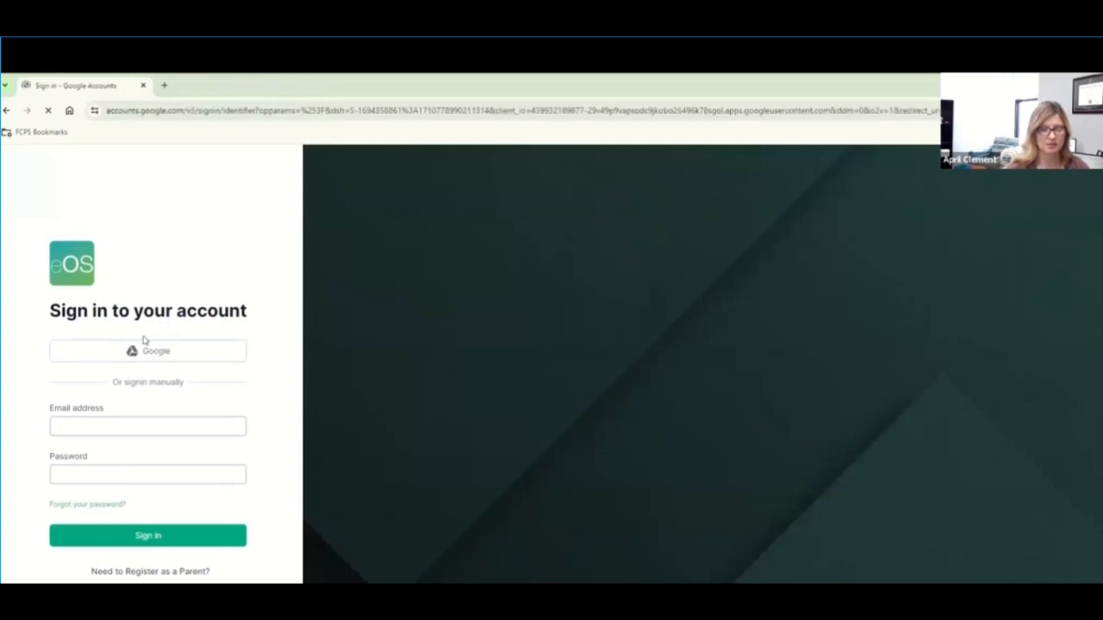
left_click(147, 351)
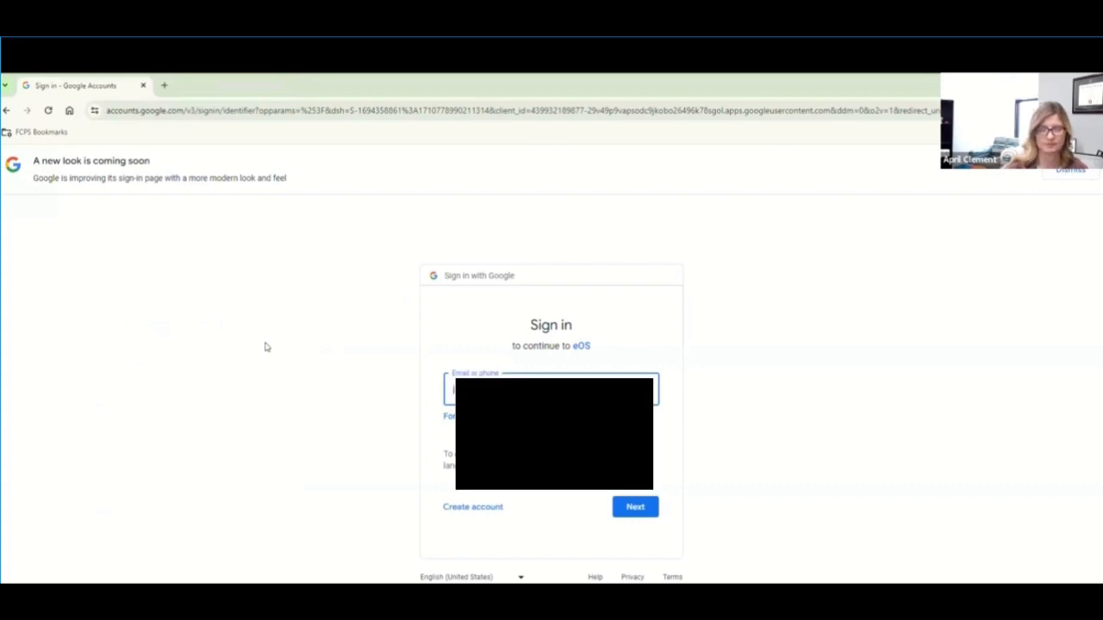
mouse_move(276, 344)
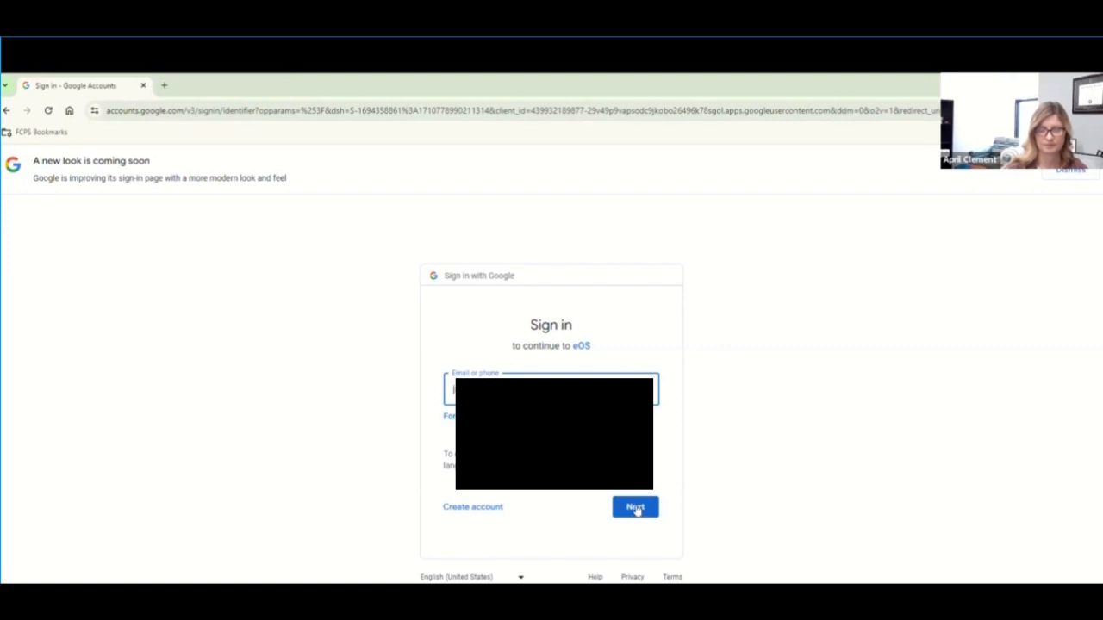
left_click(635, 507)
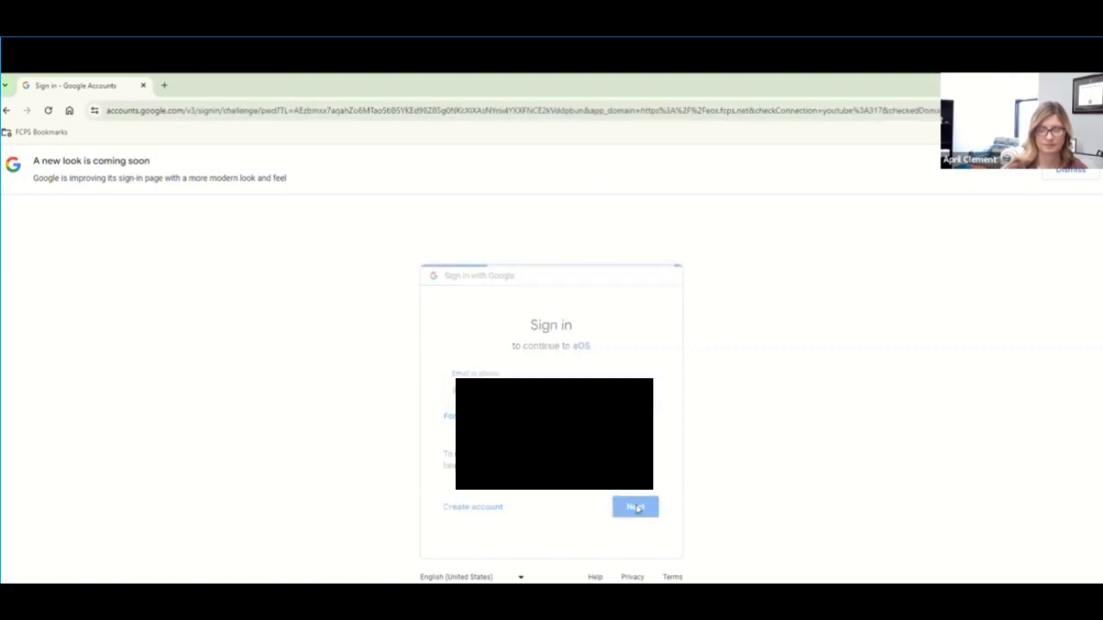
left_click(635, 507)
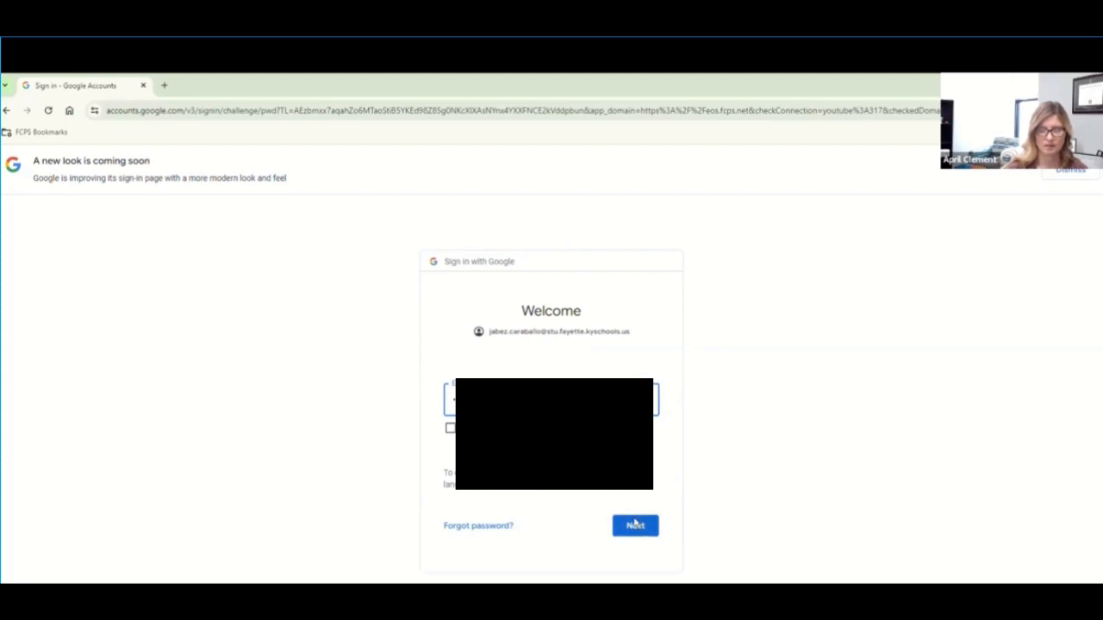
left_click(635, 525)
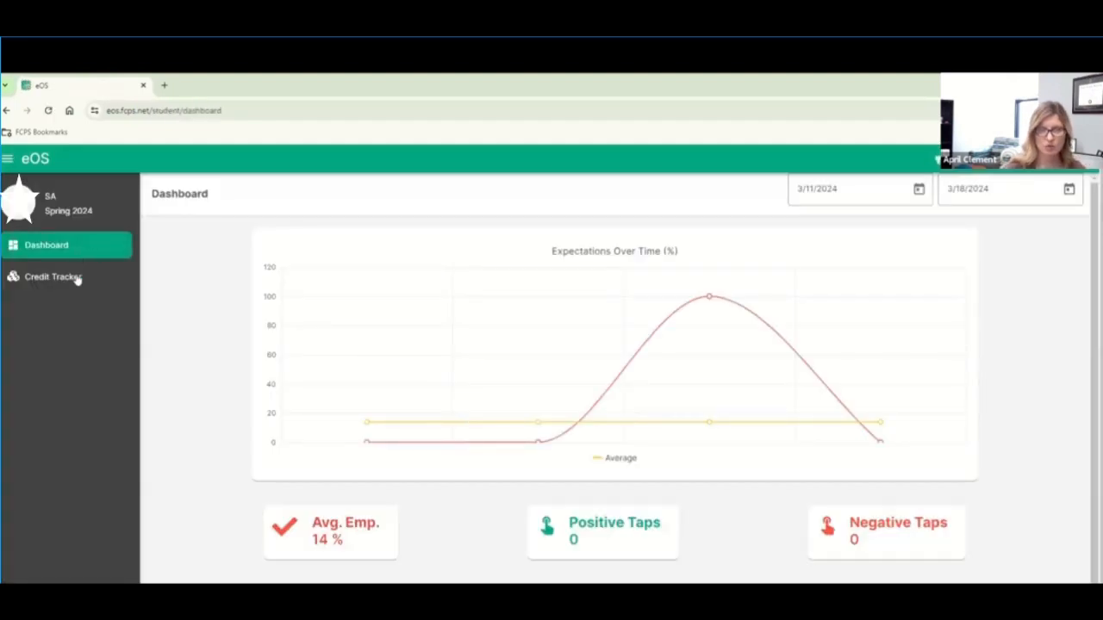
Open the eOS Credit Tracker and select the 26 total credits figure
left_click(54, 277)
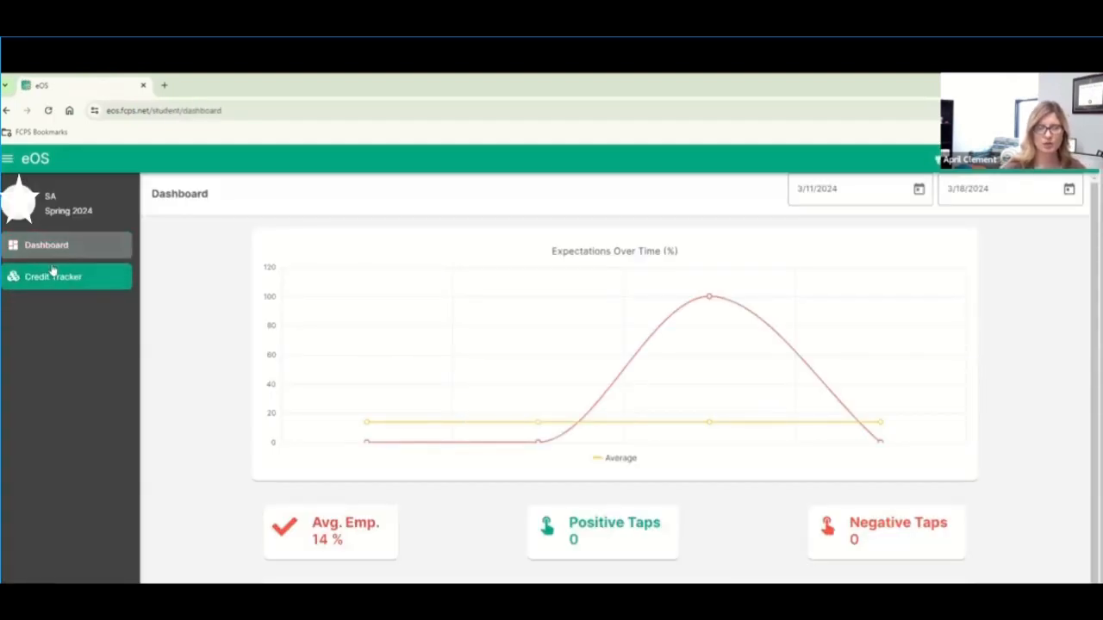
left_click(54, 276)
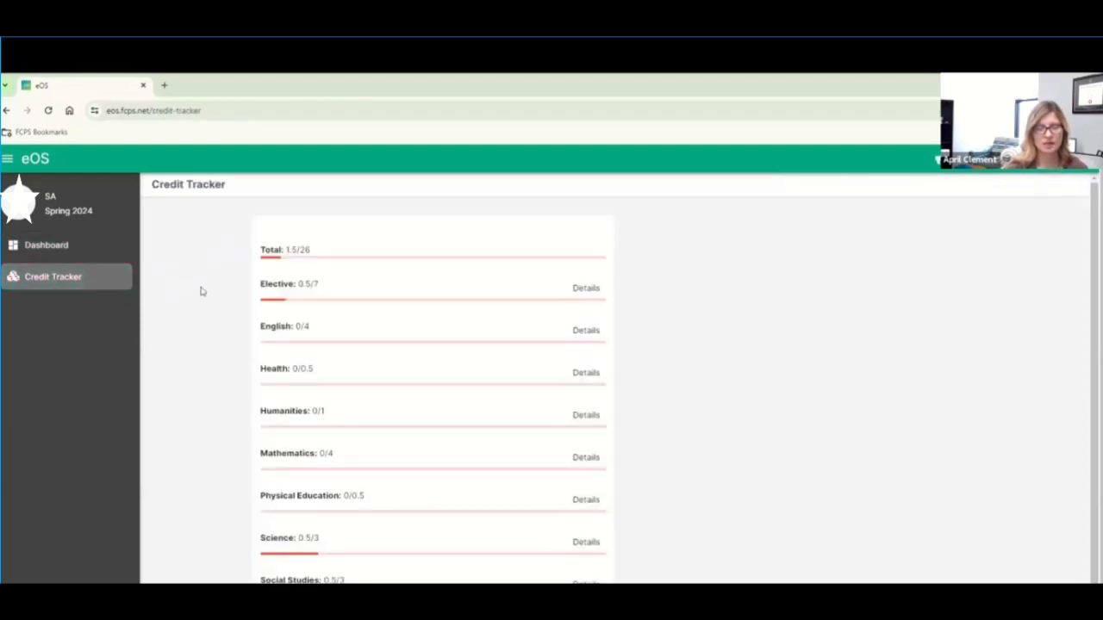
mouse_move(232, 317)
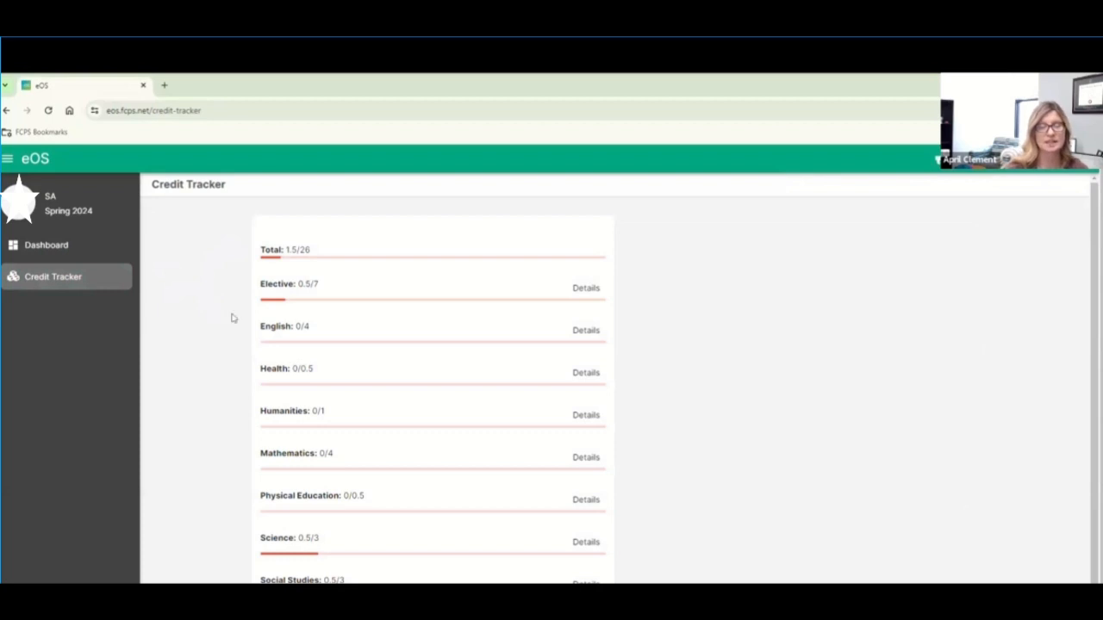
mouse_move(271, 400)
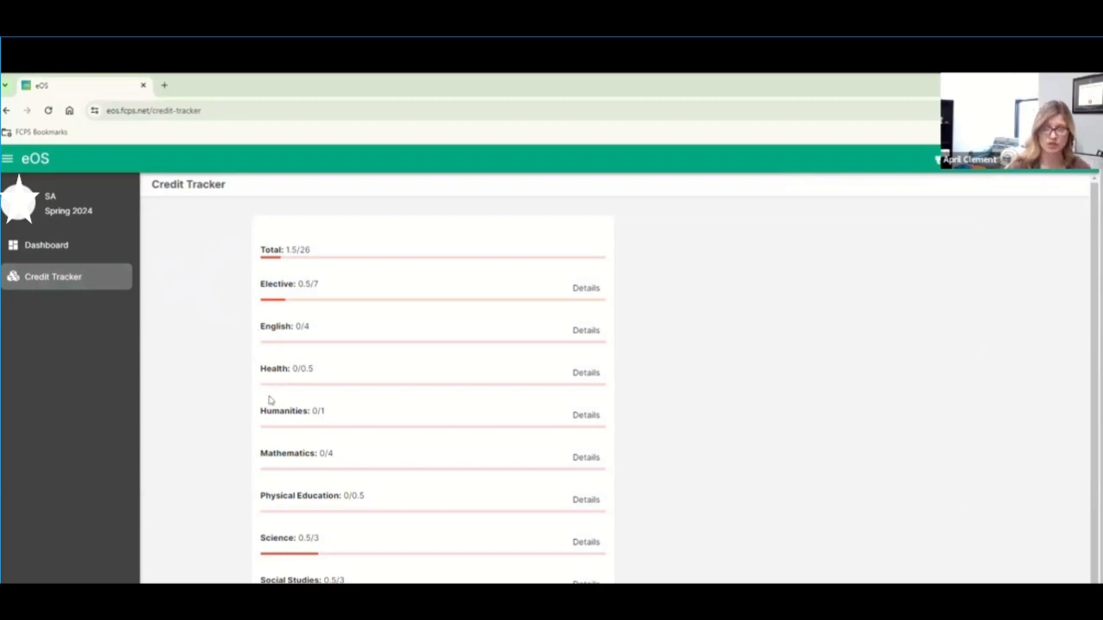
mouse_move(342, 437)
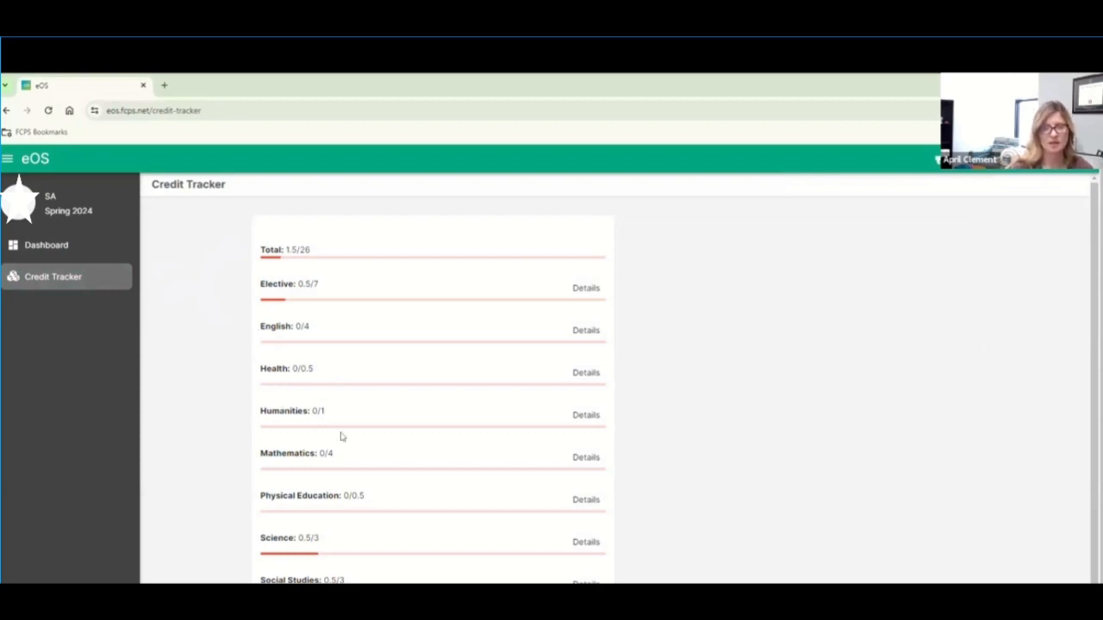
mouse_move(410, 494)
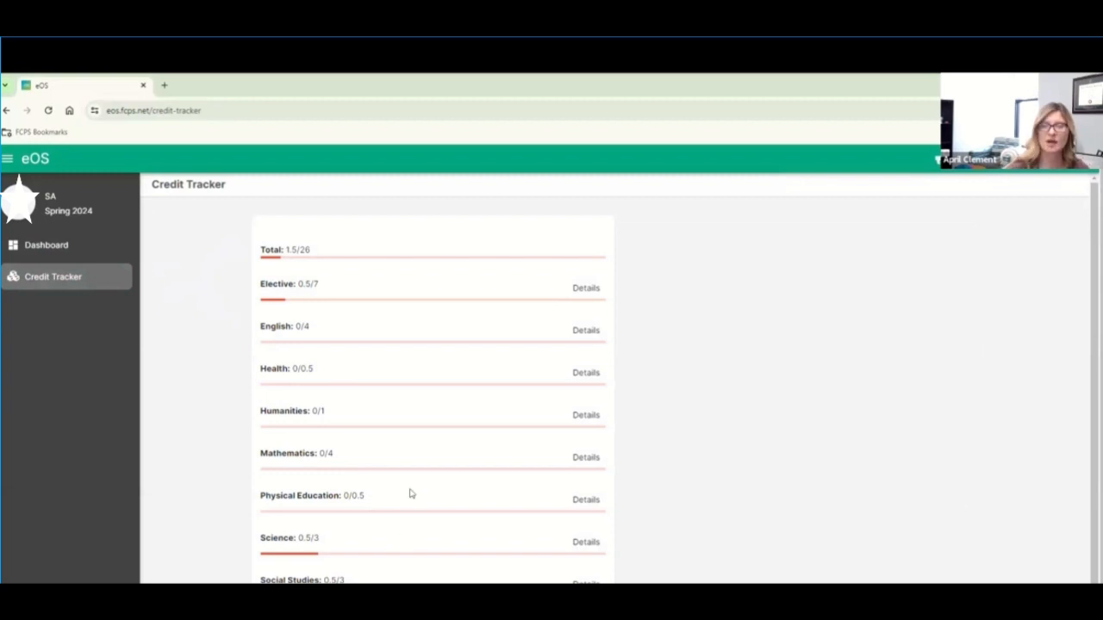
mouse_move(350, 562)
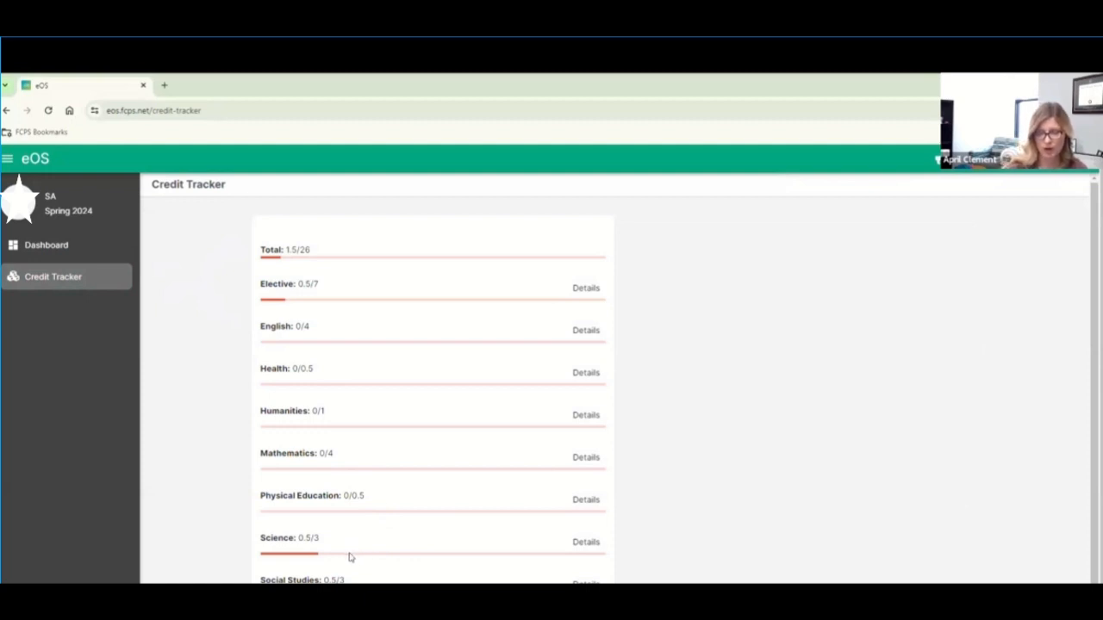
mouse_move(308, 352)
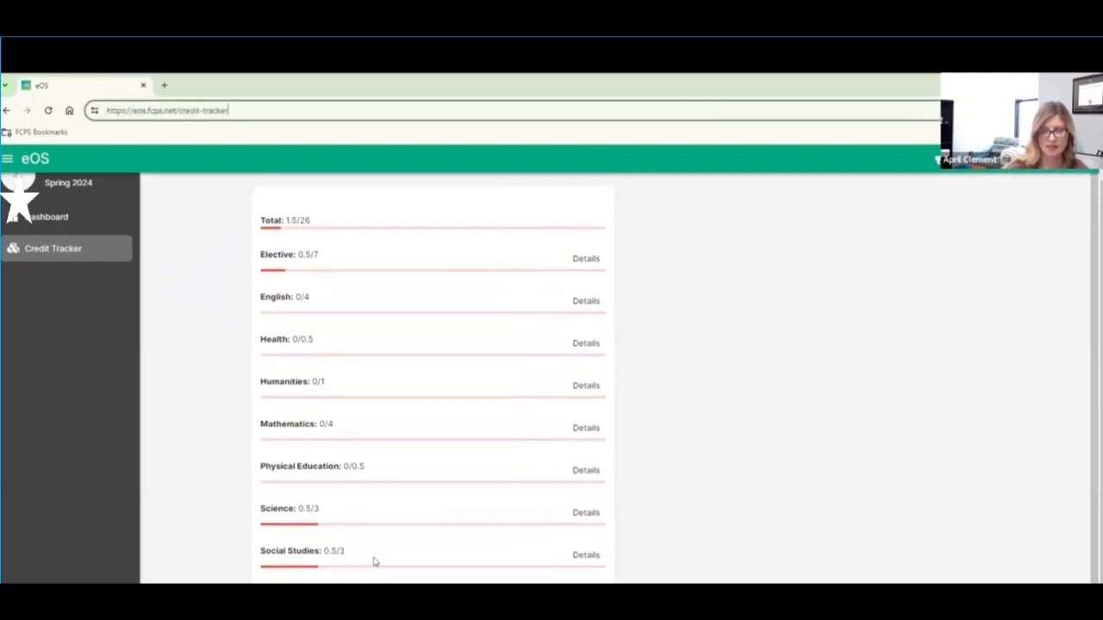
mouse_move(288, 460)
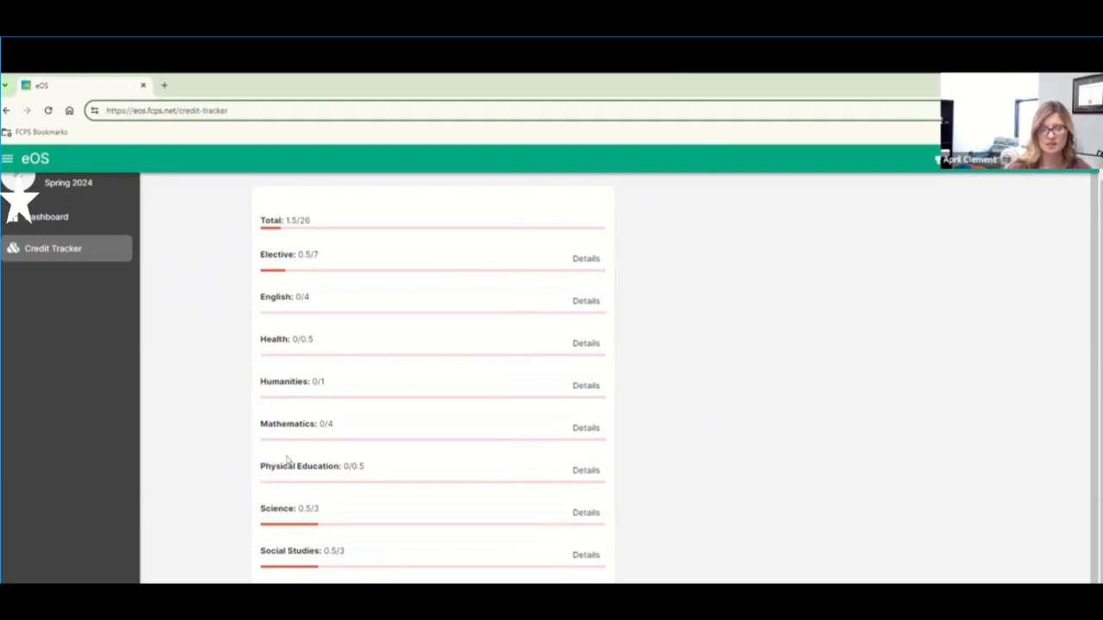
mouse_move(294, 410)
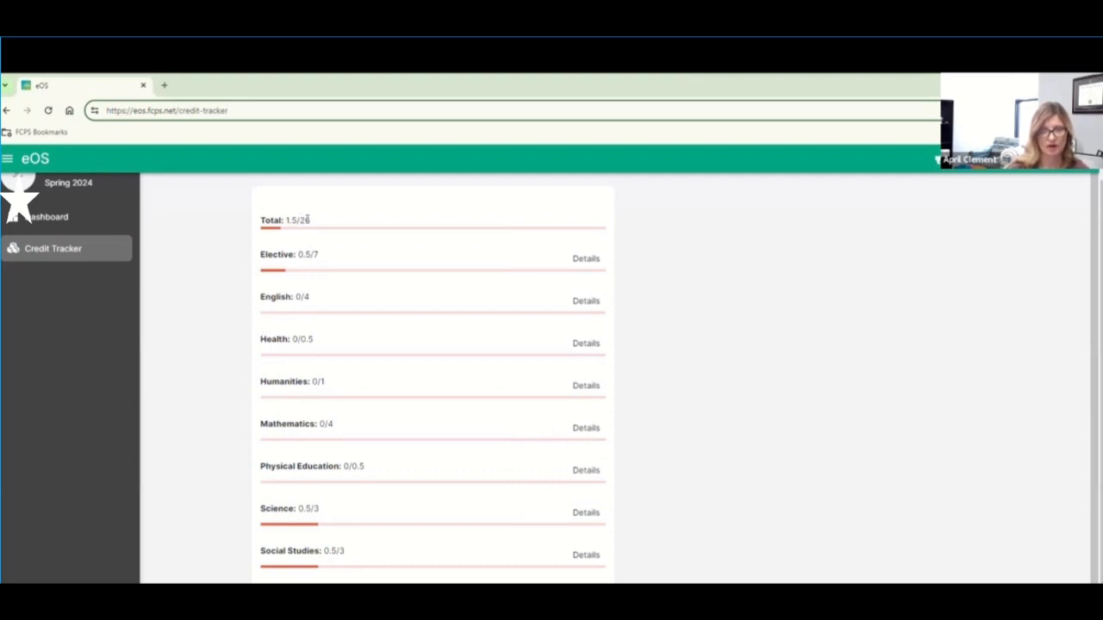
double_click(299, 220)
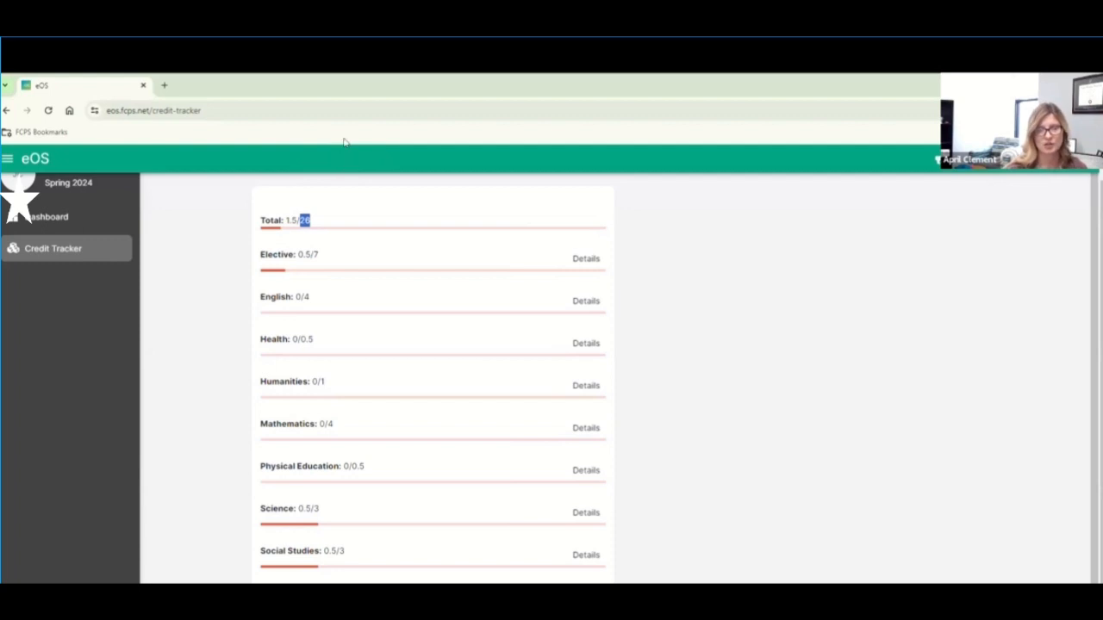
mouse_move(381, 97)
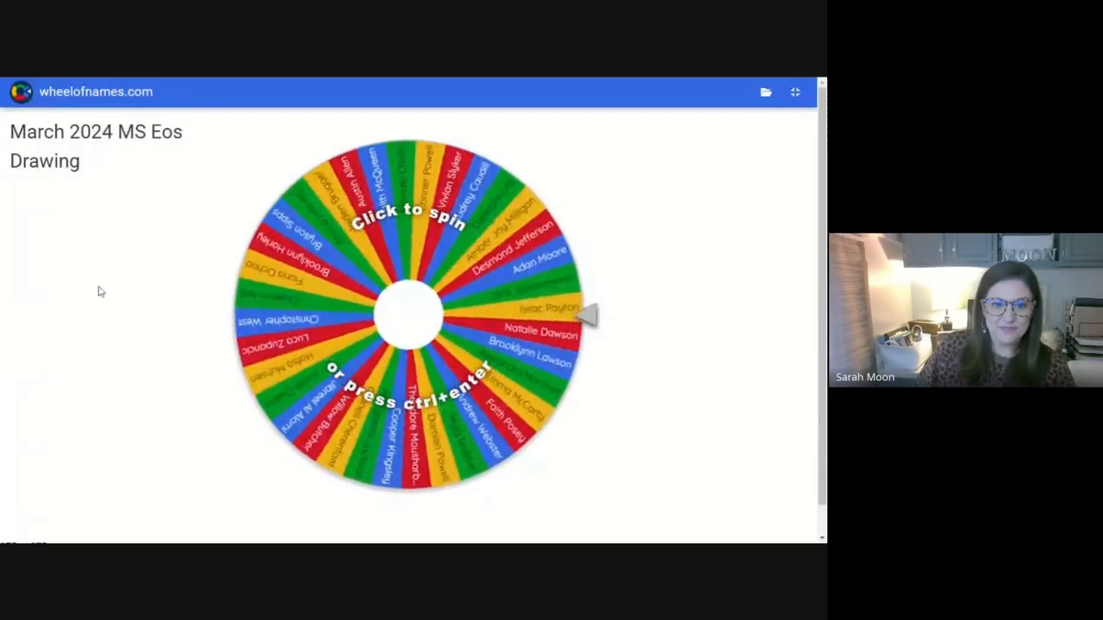
left_click(408, 312)
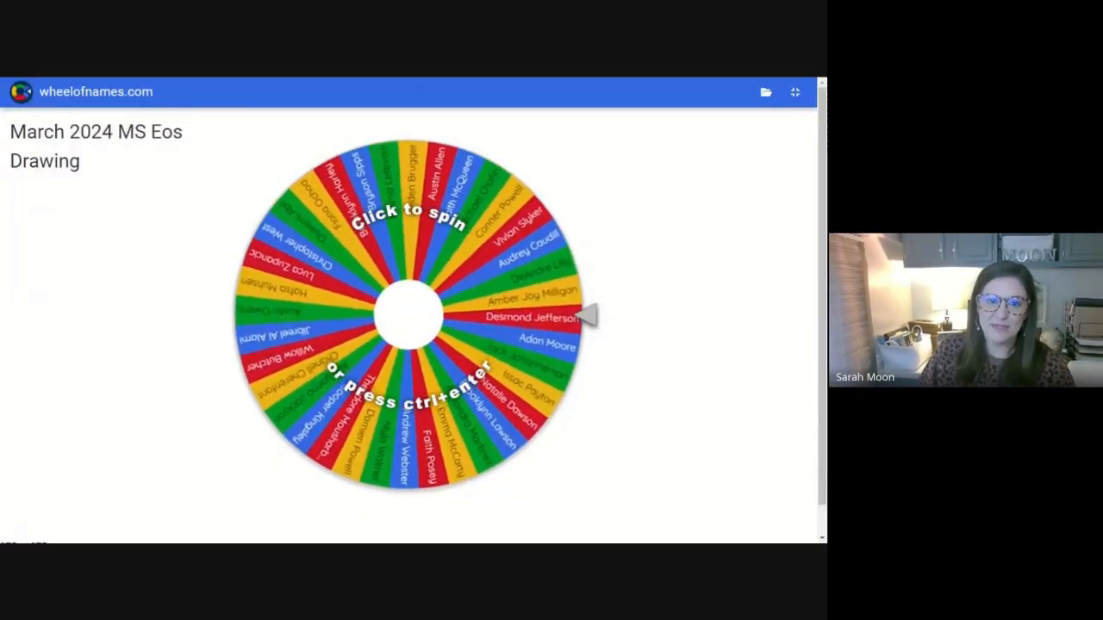
left_click(409, 310)
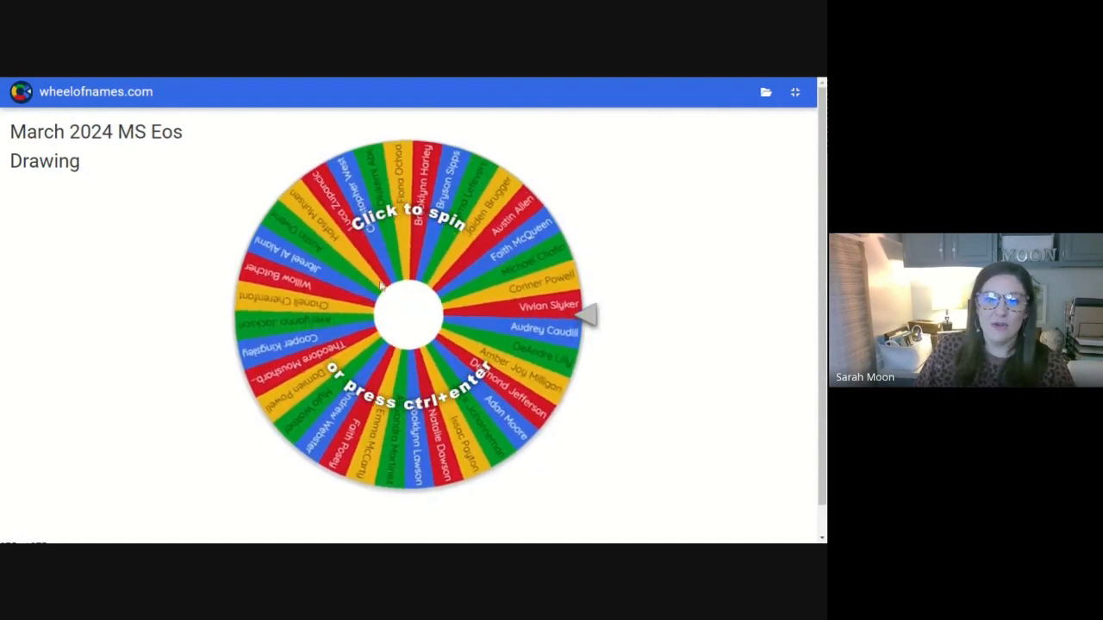
left_click(407, 313)
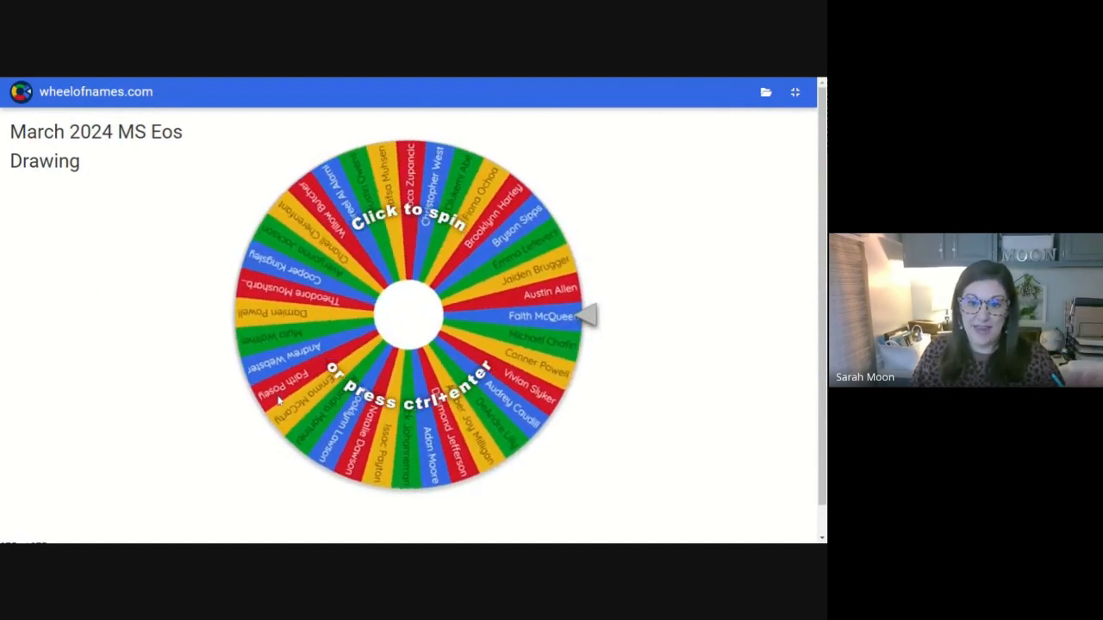
left_click(405, 315)
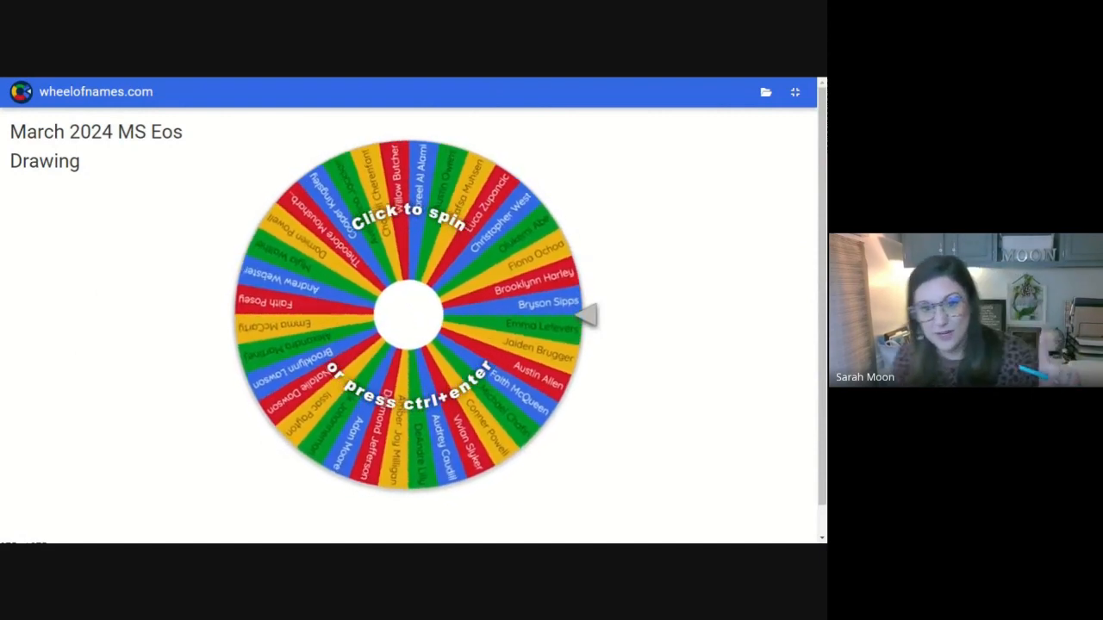
left_click(405, 315)
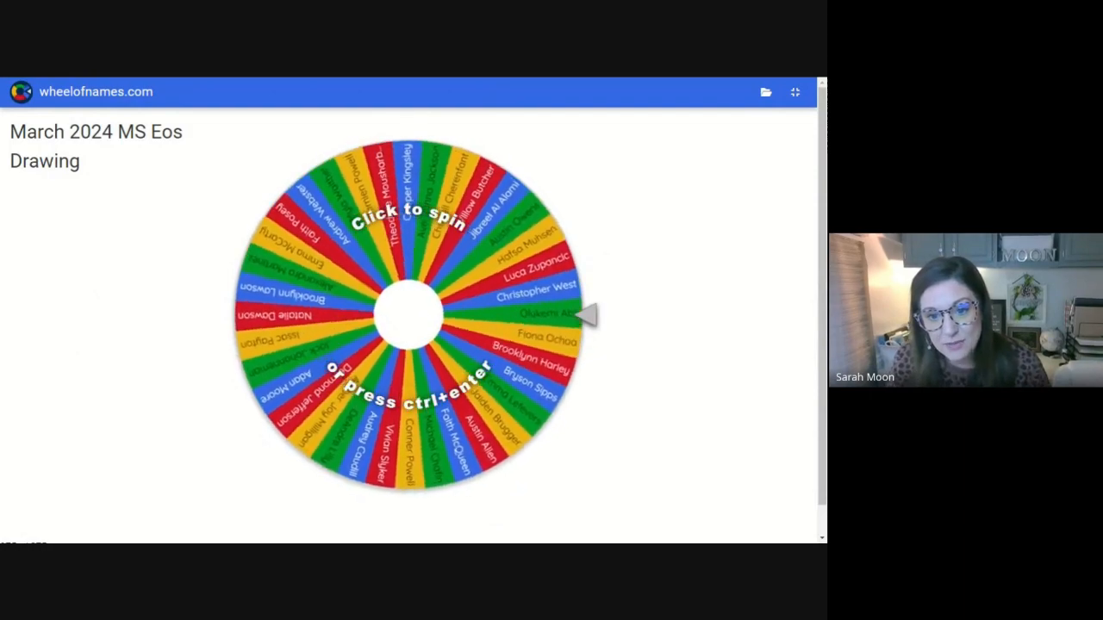
left_click(409, 315)
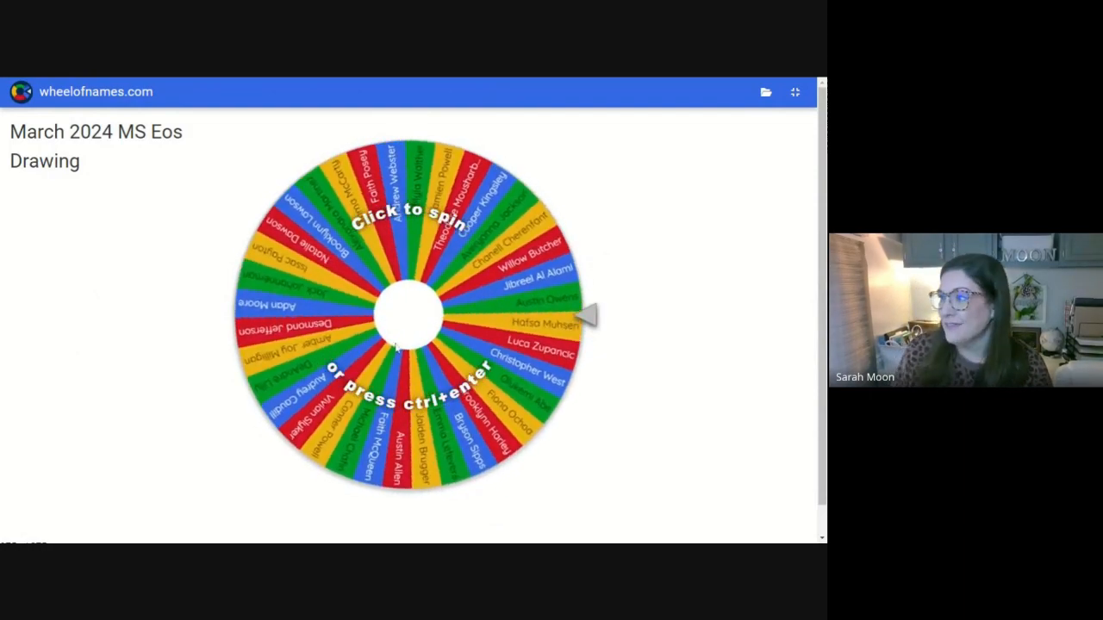
left_click(404, 315)
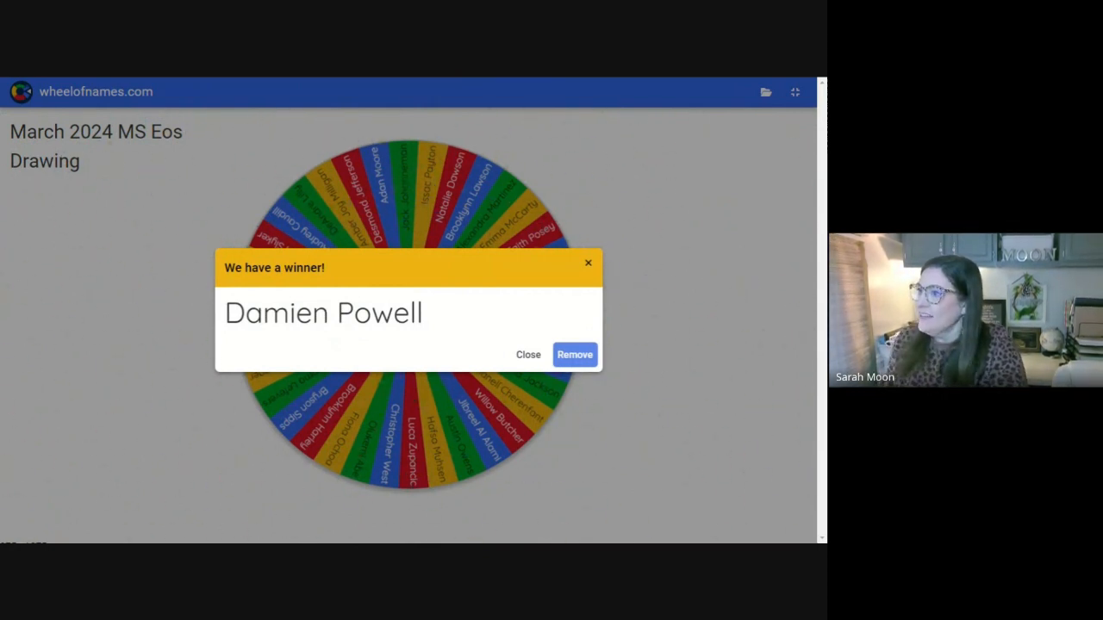
left_click(574, 354)
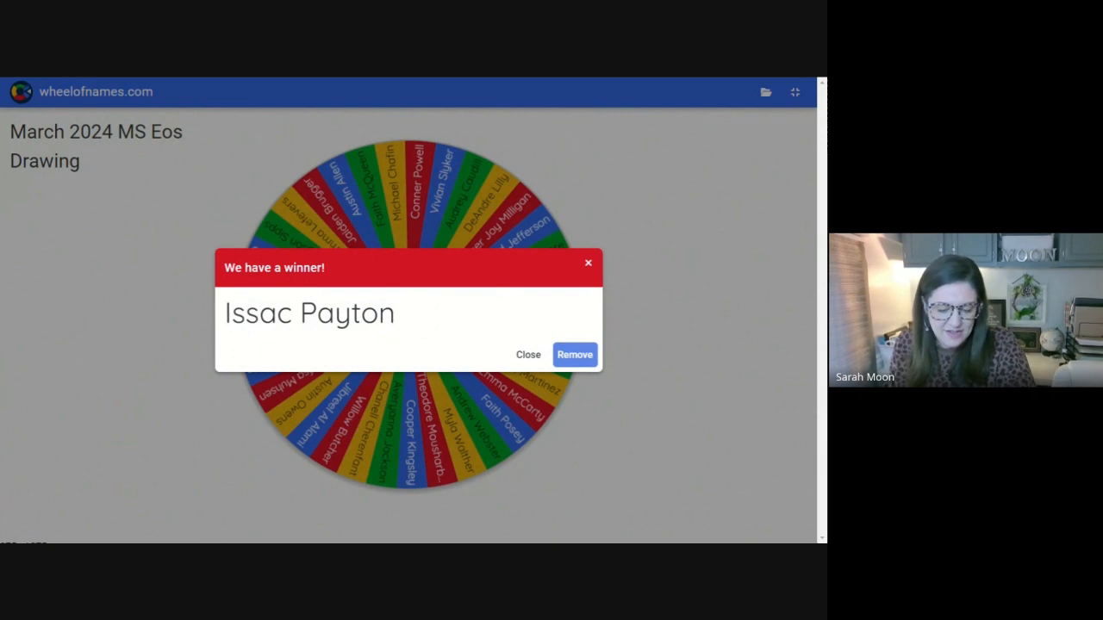
left_click(574, 354)
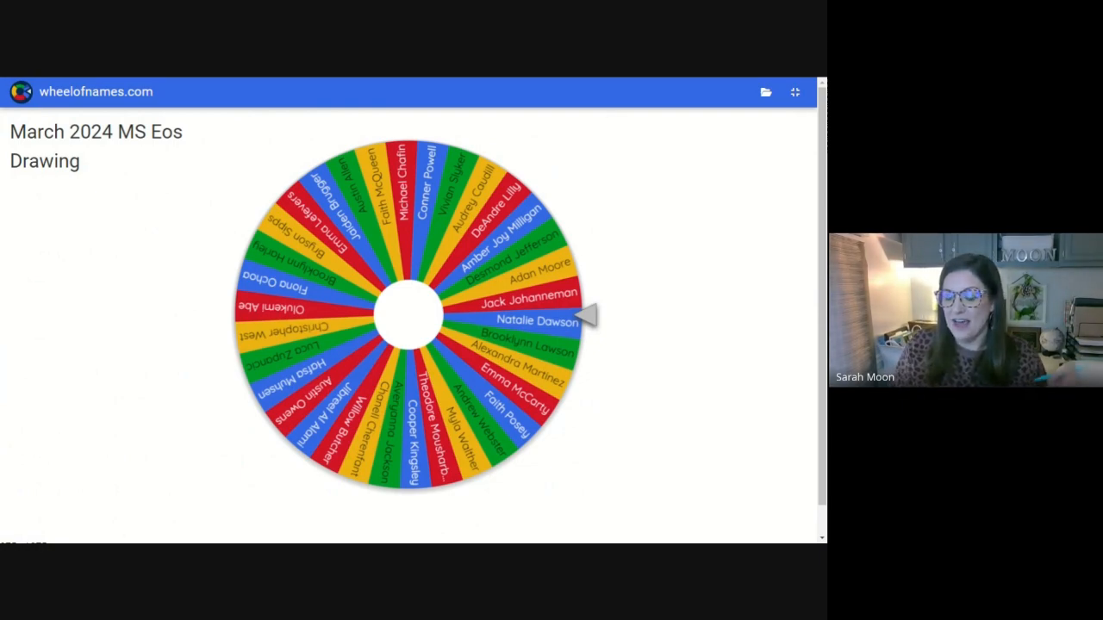
left_click(405, 328)
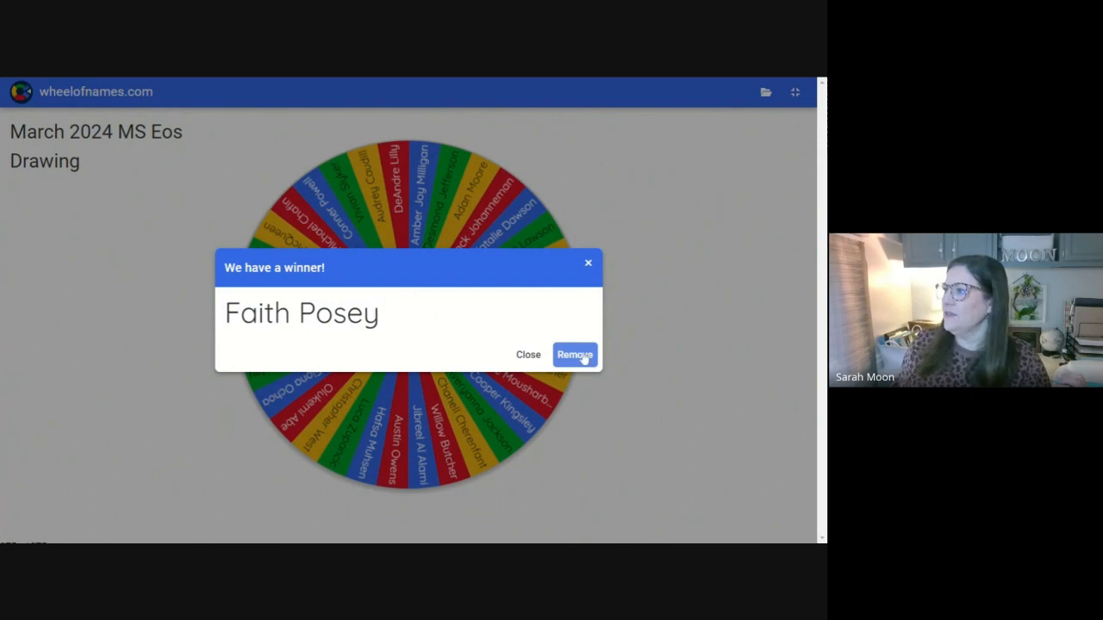
left_click(574, 354)
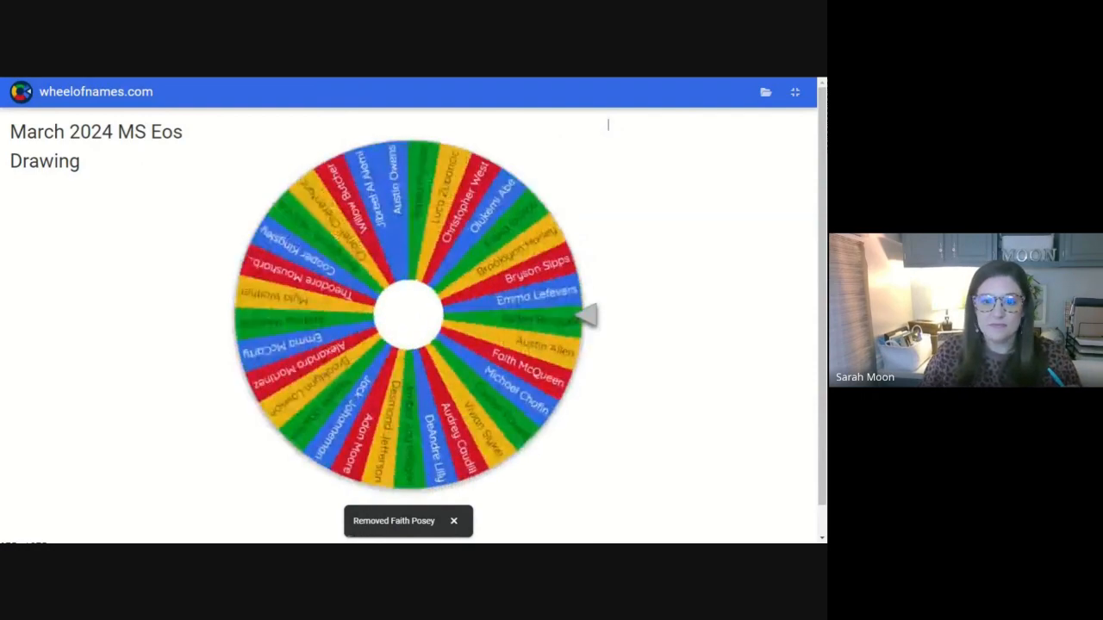
left_click(405, 314)
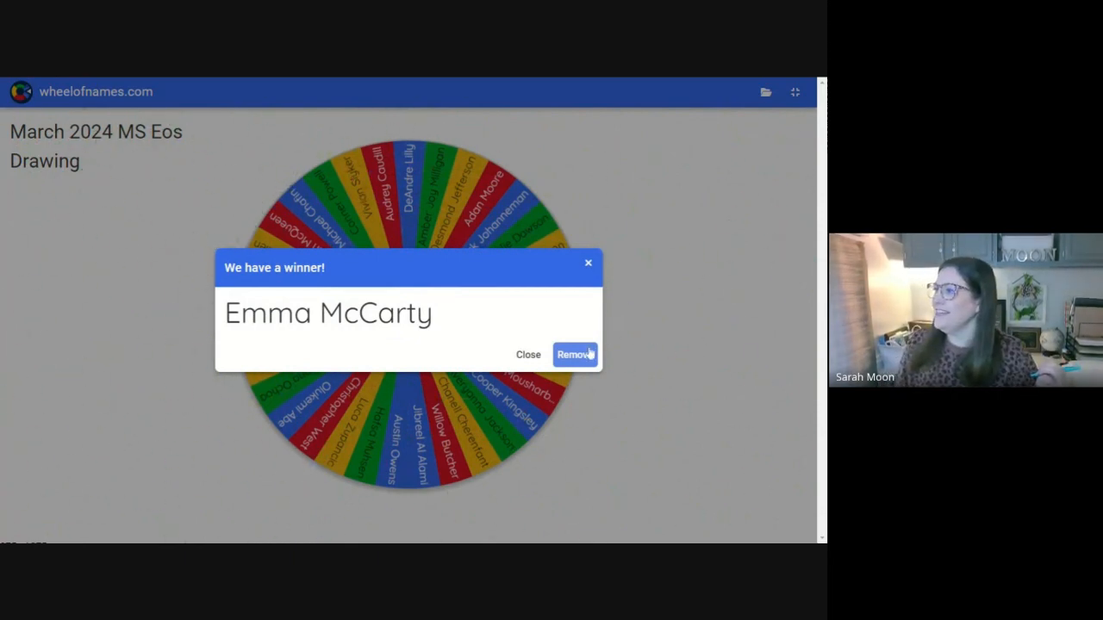
left_click(573, 354)
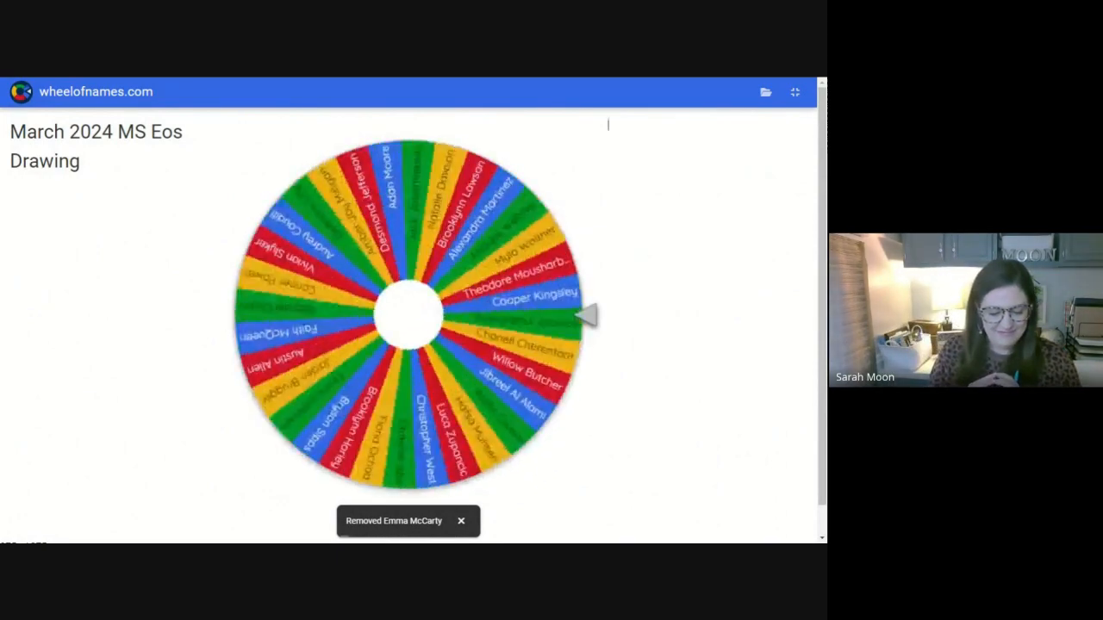
left_click(408, 313)
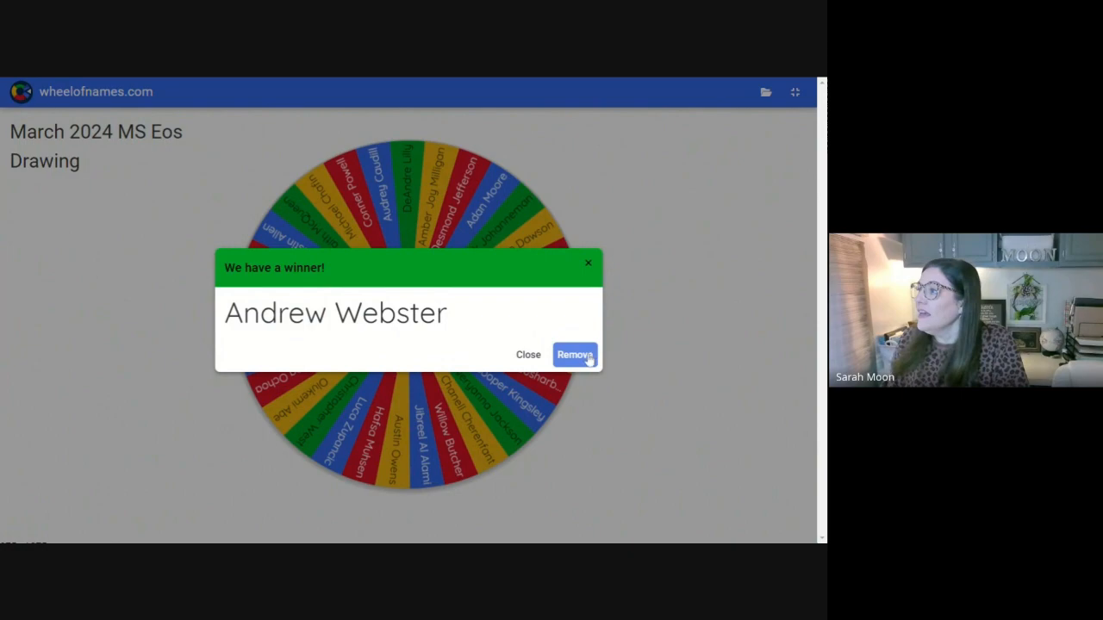
left_click(574, 354)
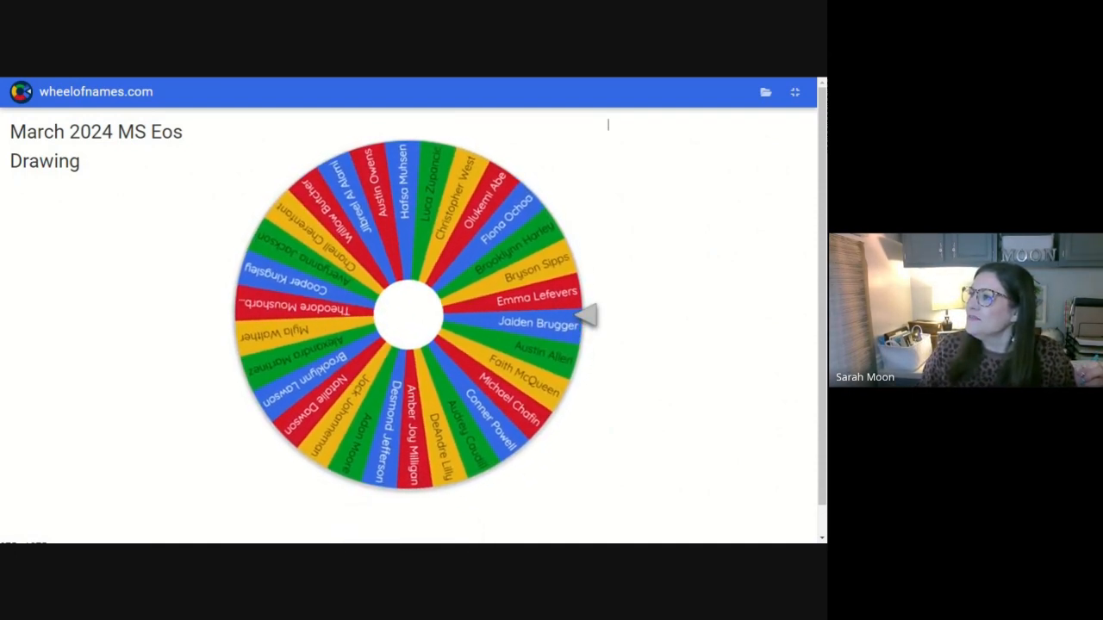
left_click(405, 314)
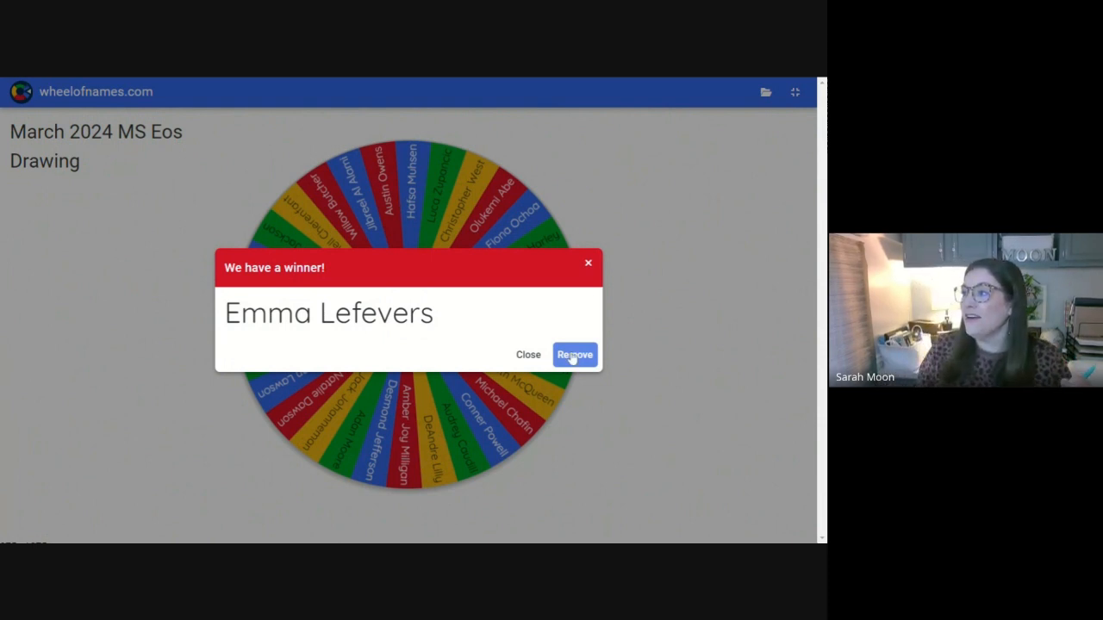
left_click(574, 354)
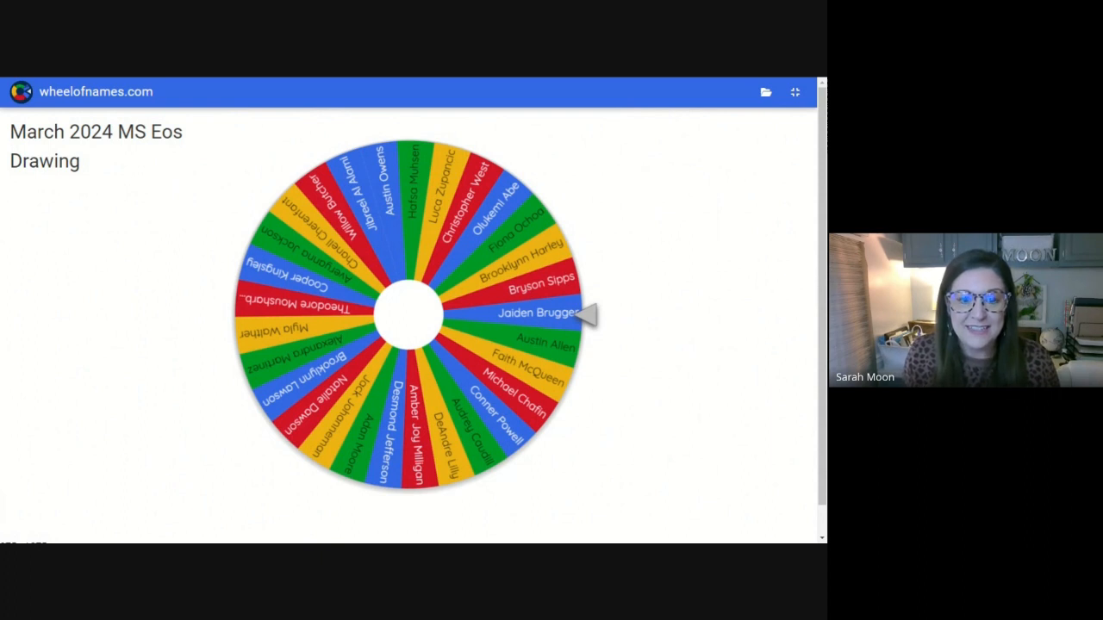
mouse_move(526, 423)
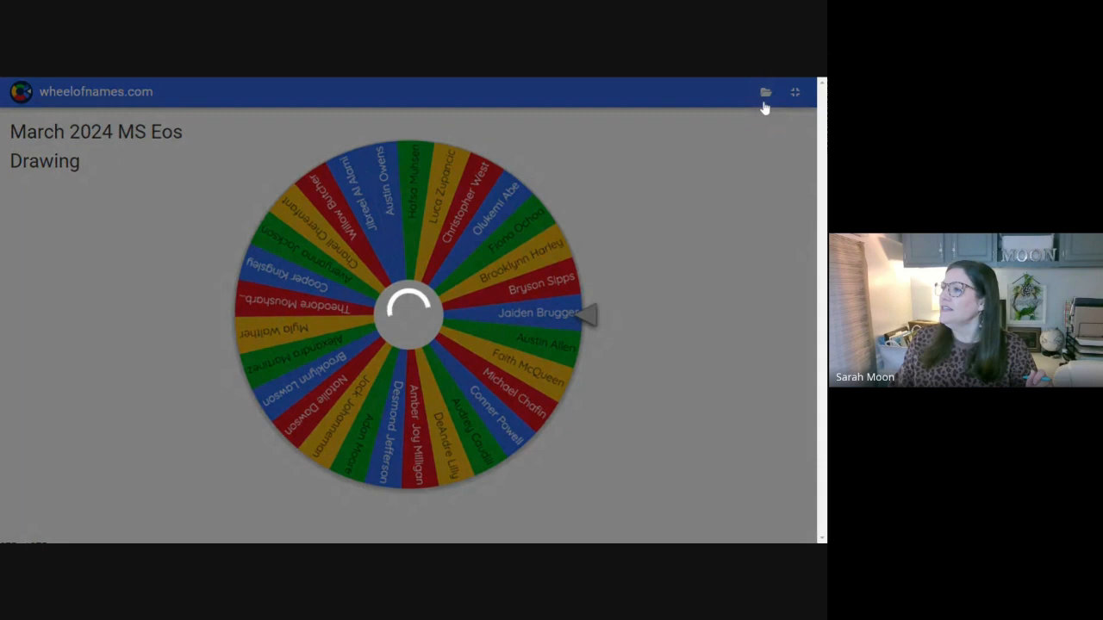
left_click(765, 92)
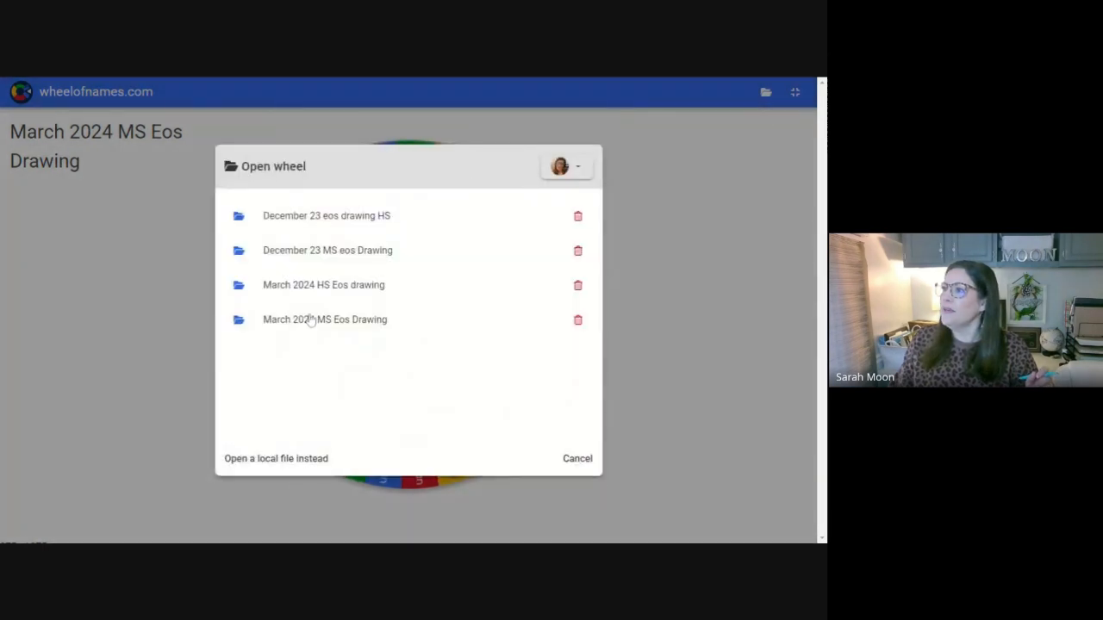
left_click(323, 284)
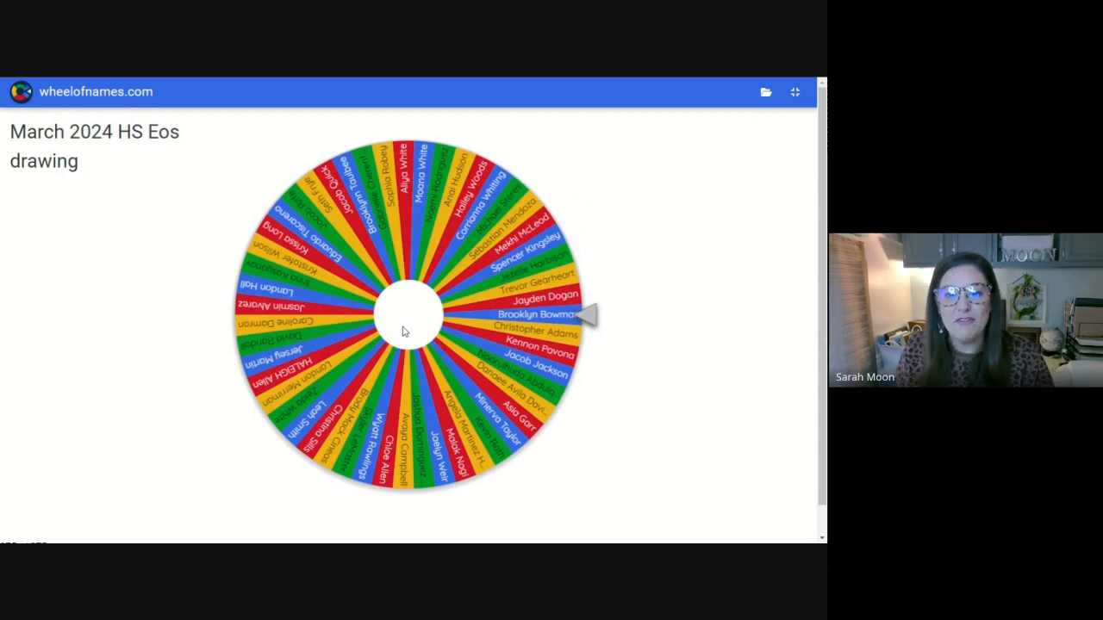
mouse_move(386, 336)
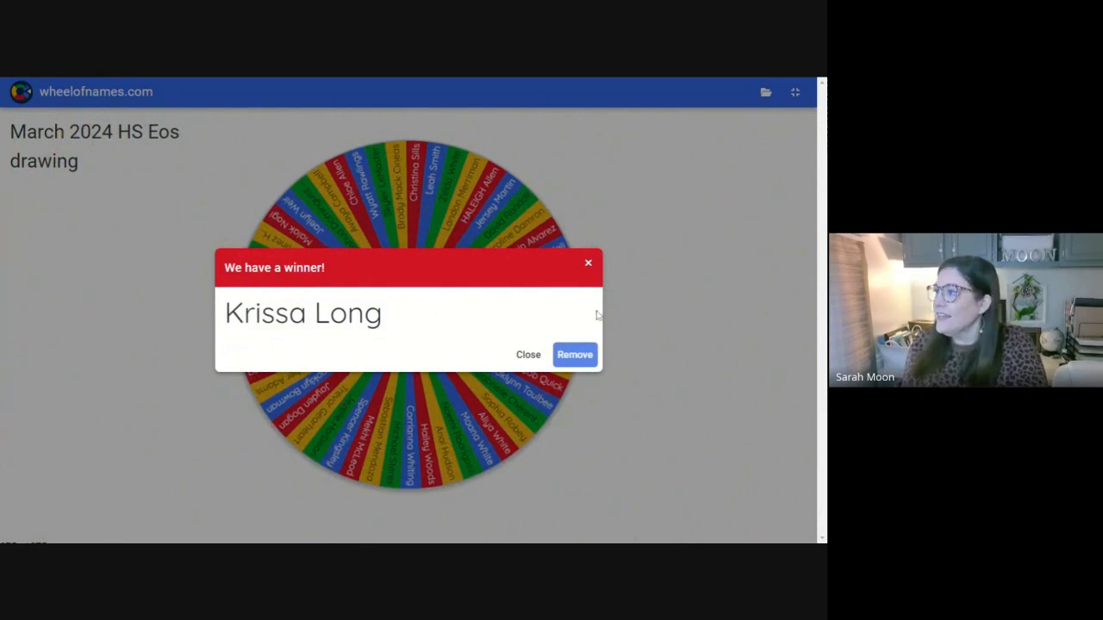
left_click(574, 354)
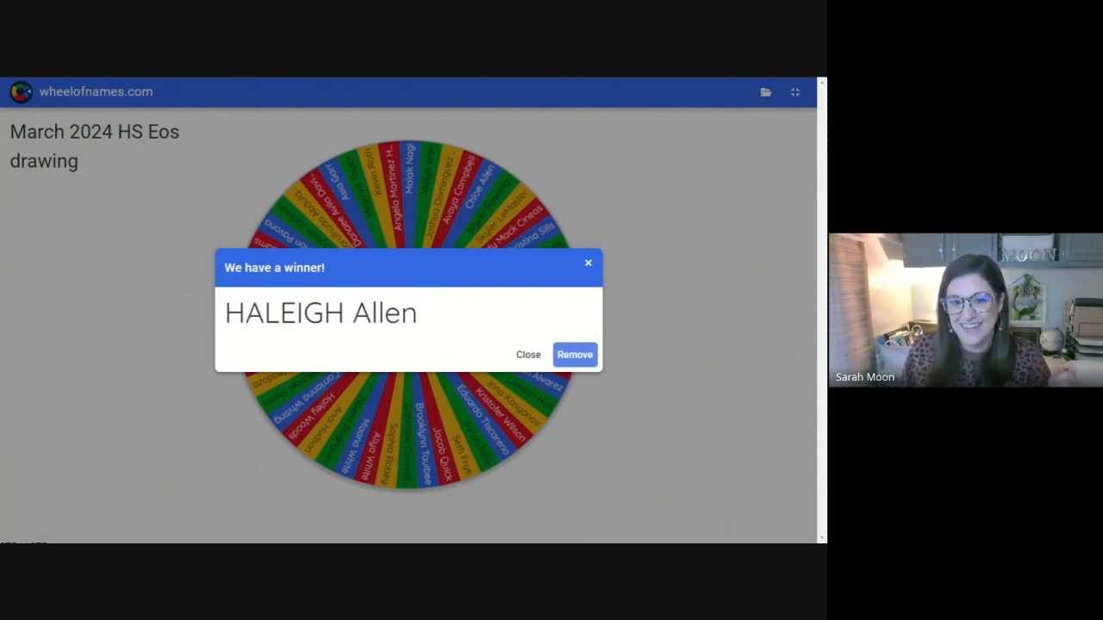
left_click(573, 354)
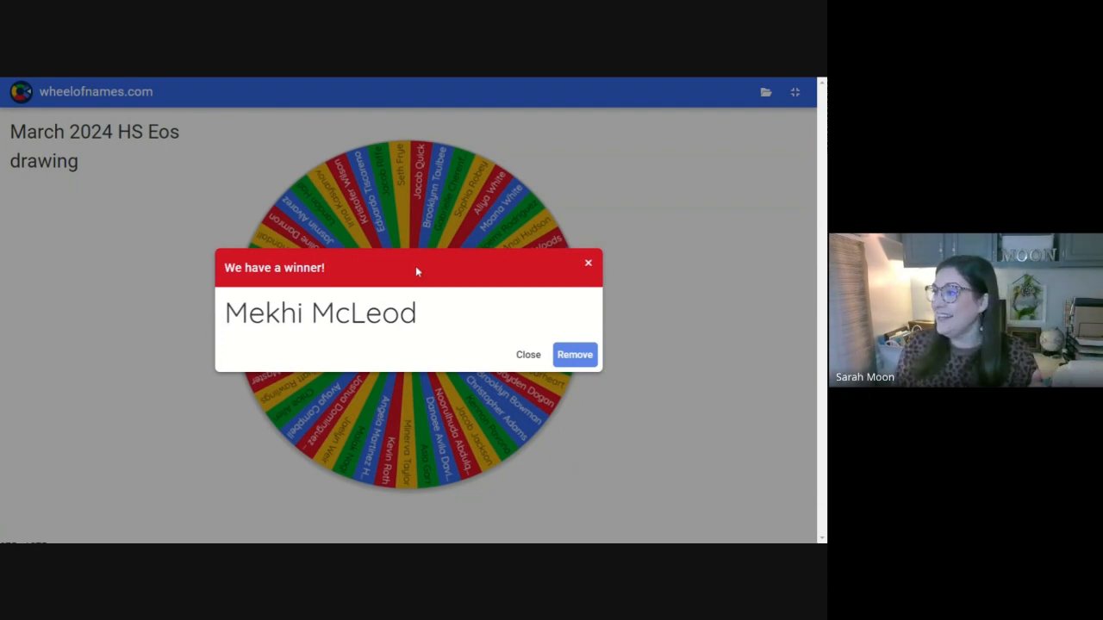
left_click(574, 354)
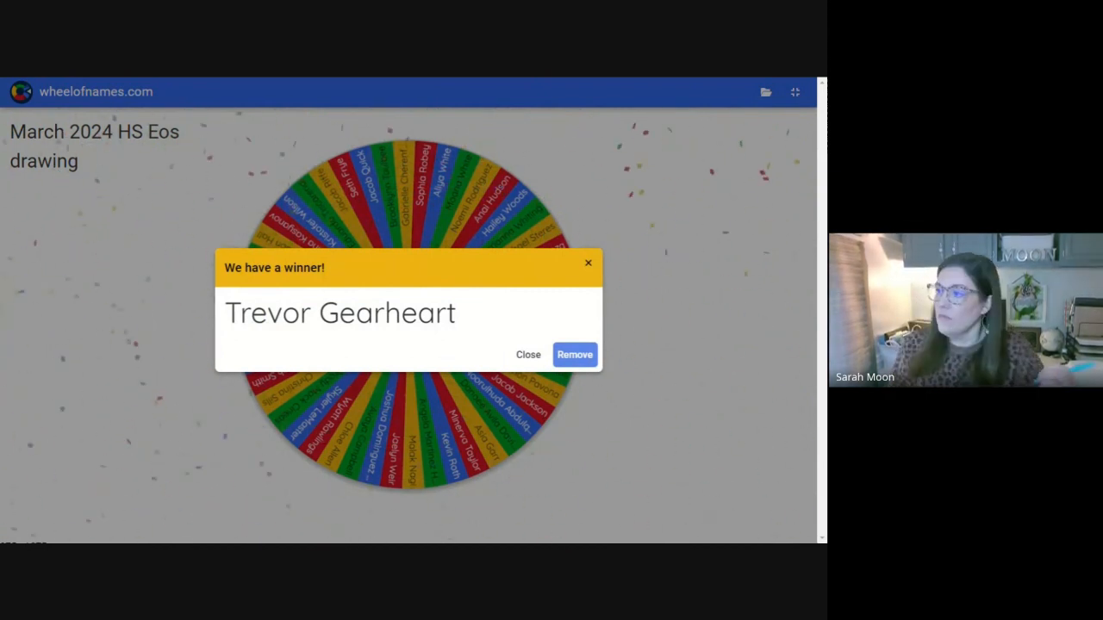
left_click(574, 354)
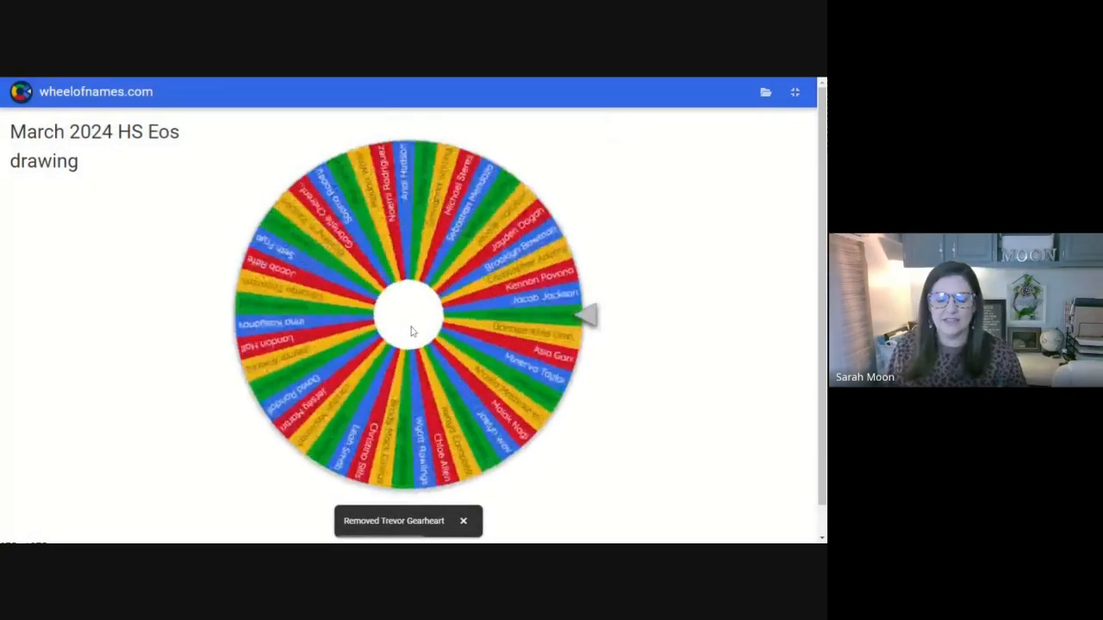
left_click(409, 313)
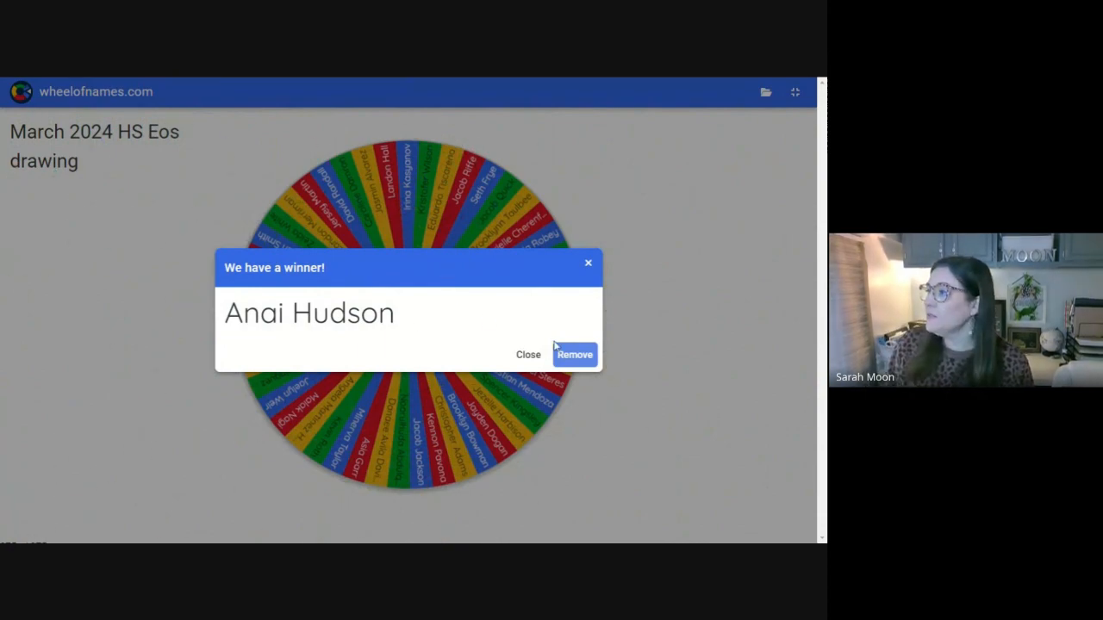
left_click(573, 354)
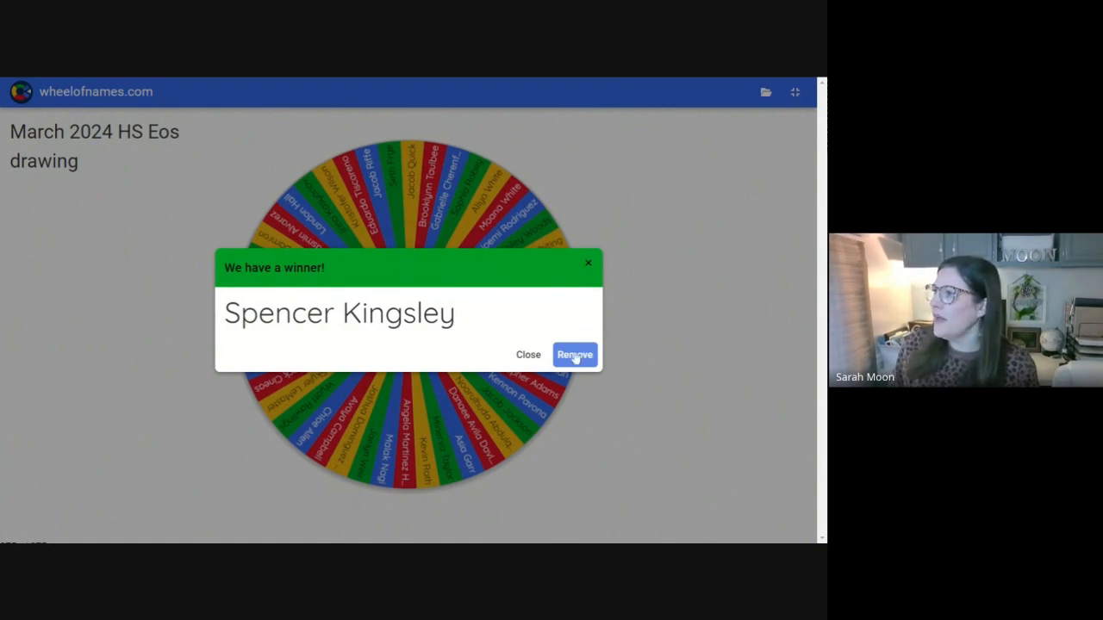
left_click(574, 354)
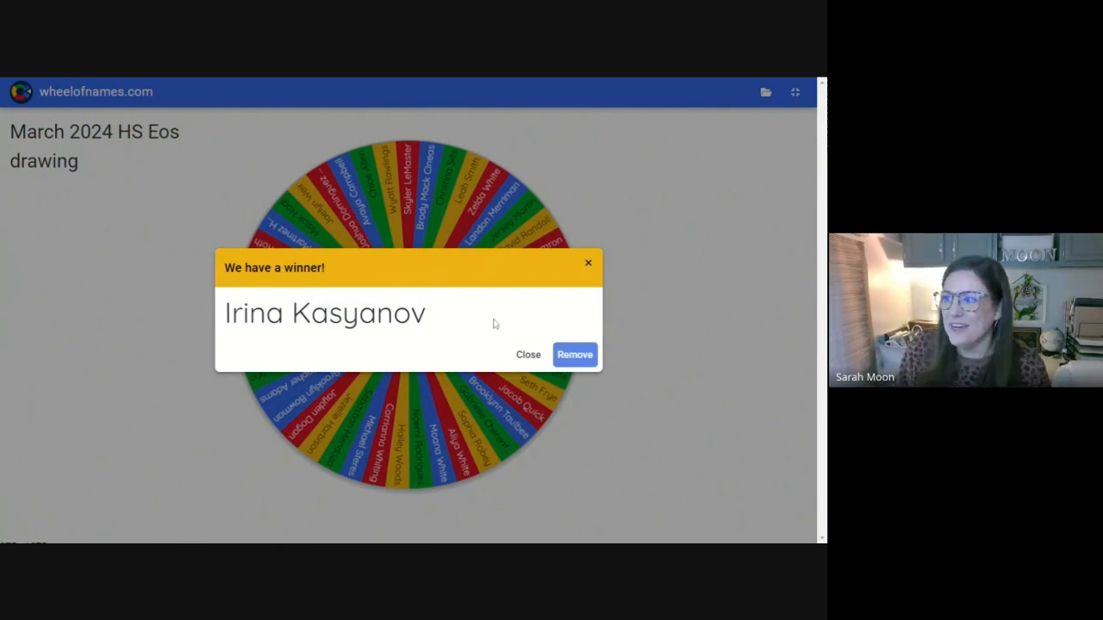
left_click(574, 354)
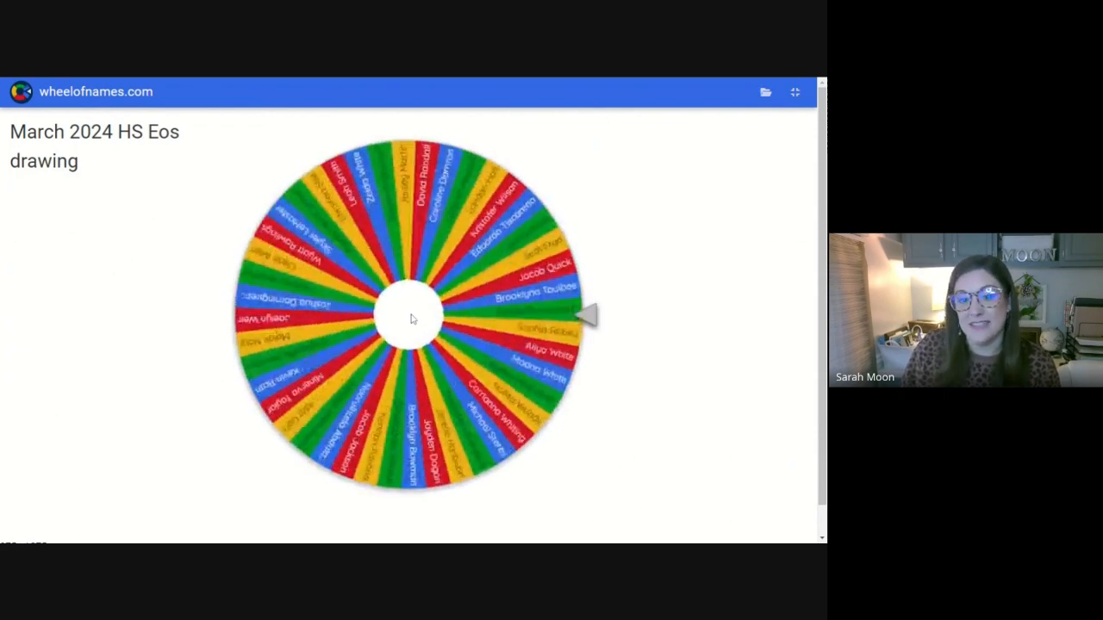
left_click(412, 315)
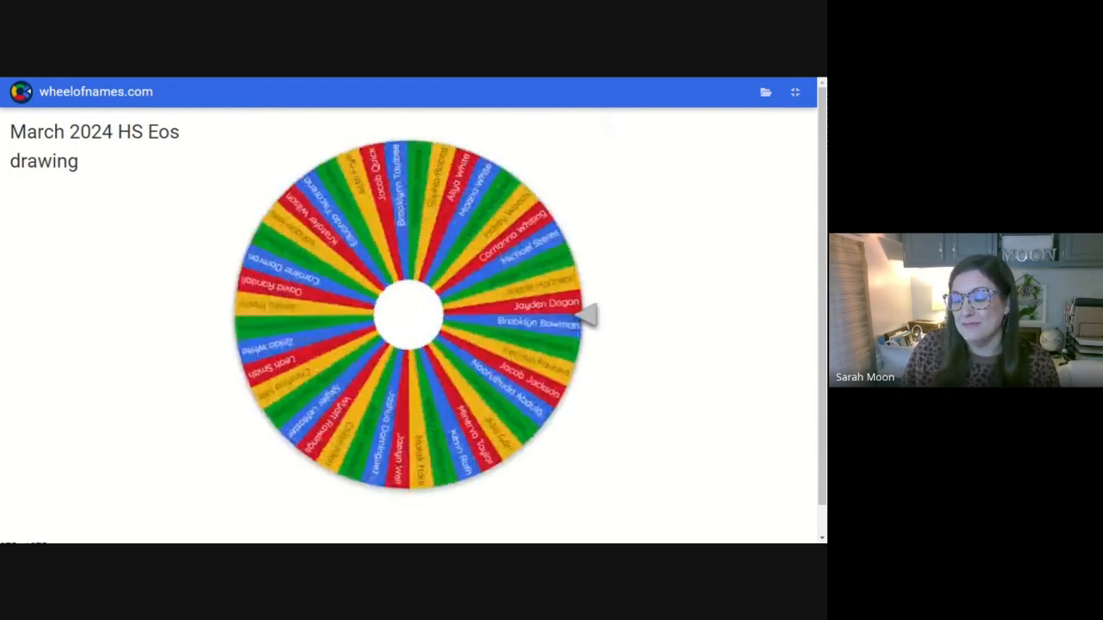